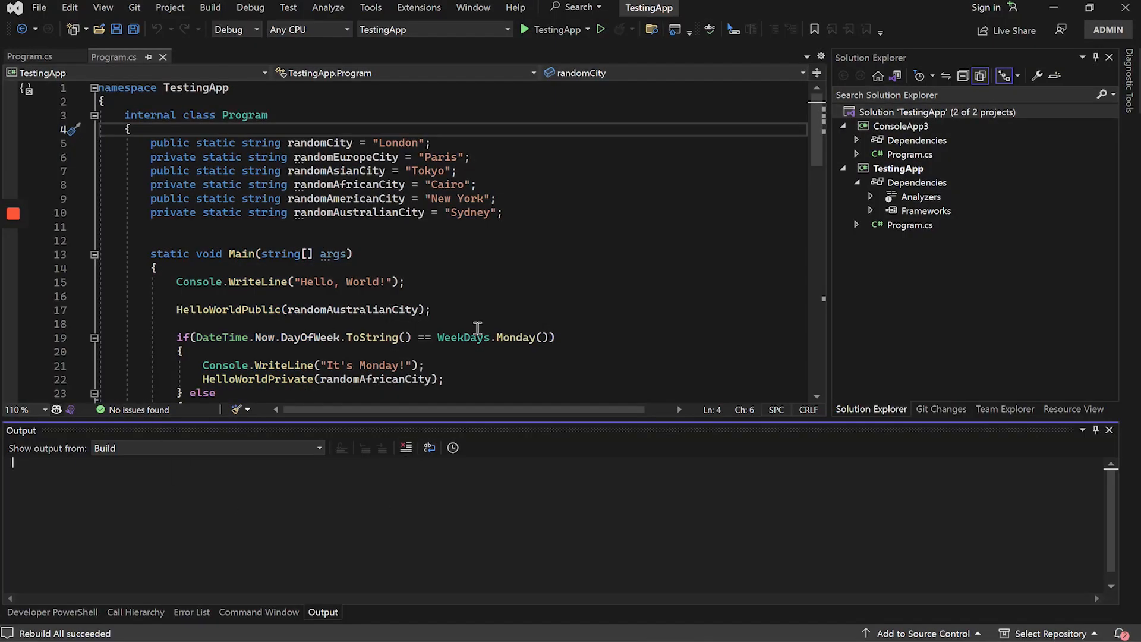
pyautogui.moveTo(416, 337)
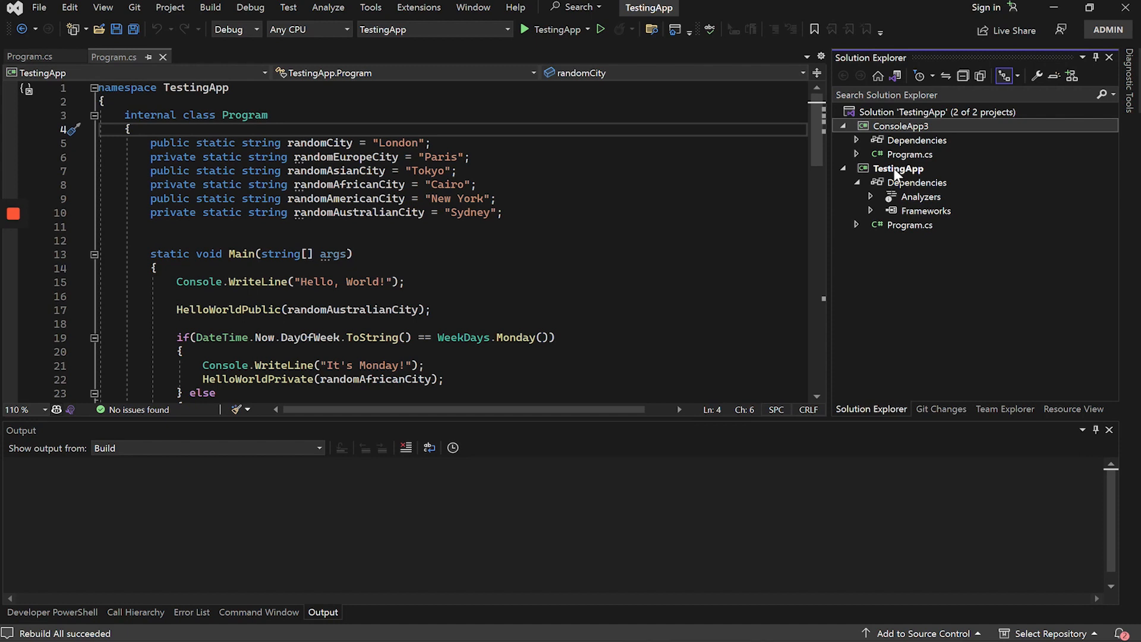
pyautogui.moveTo(912, 177)
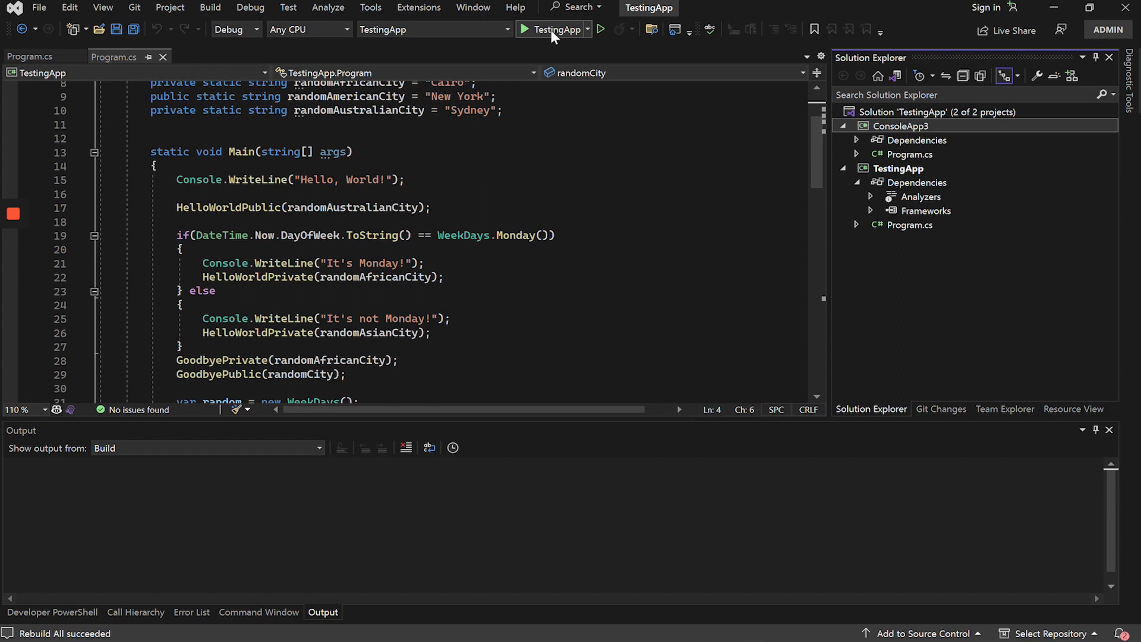
# - Run TestingApp, read its console output, then close the console window
pyautogui.click(550, 29)
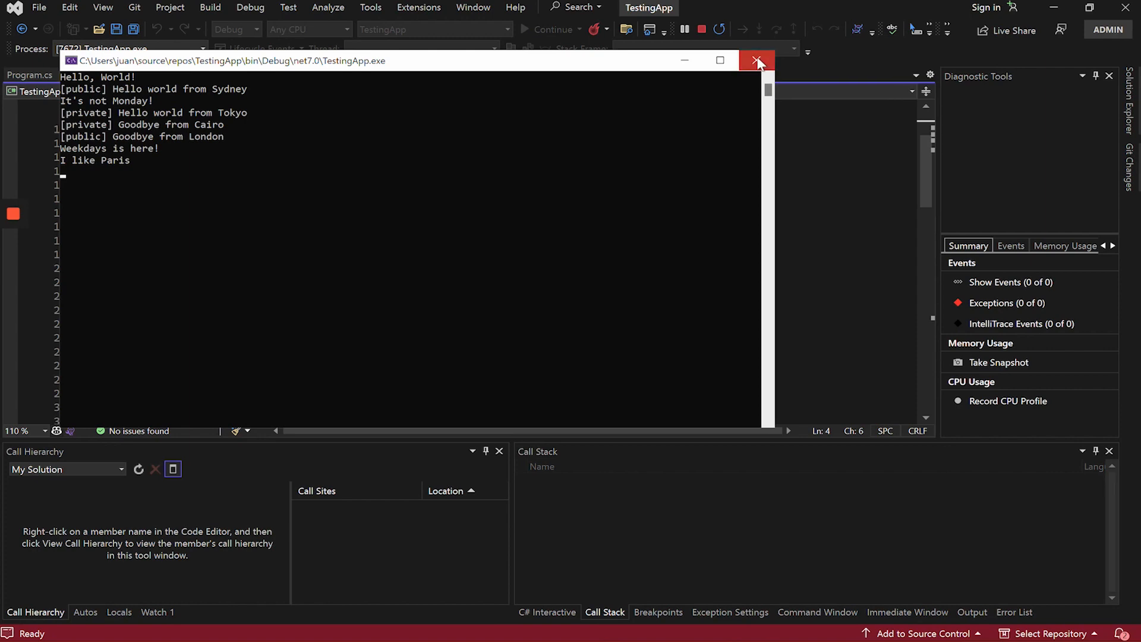
pyautogui.click(756, 61)
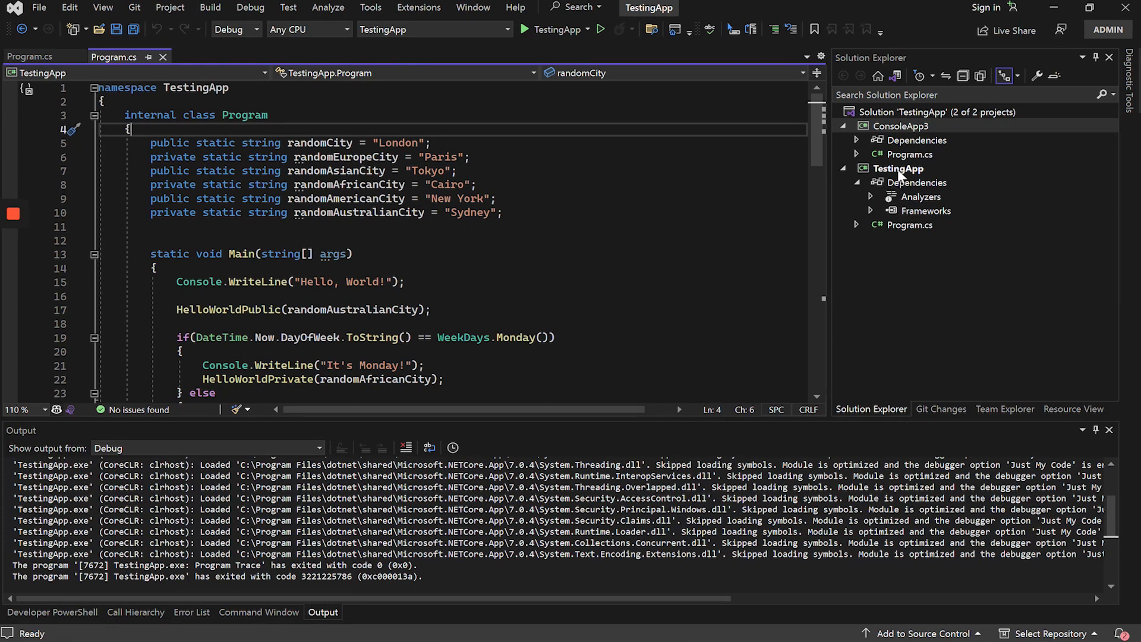
# - Bring up the Tools menu's NuGet Package Manager options for the TestingApp solution
pyautogui.rightClick(897, 169)
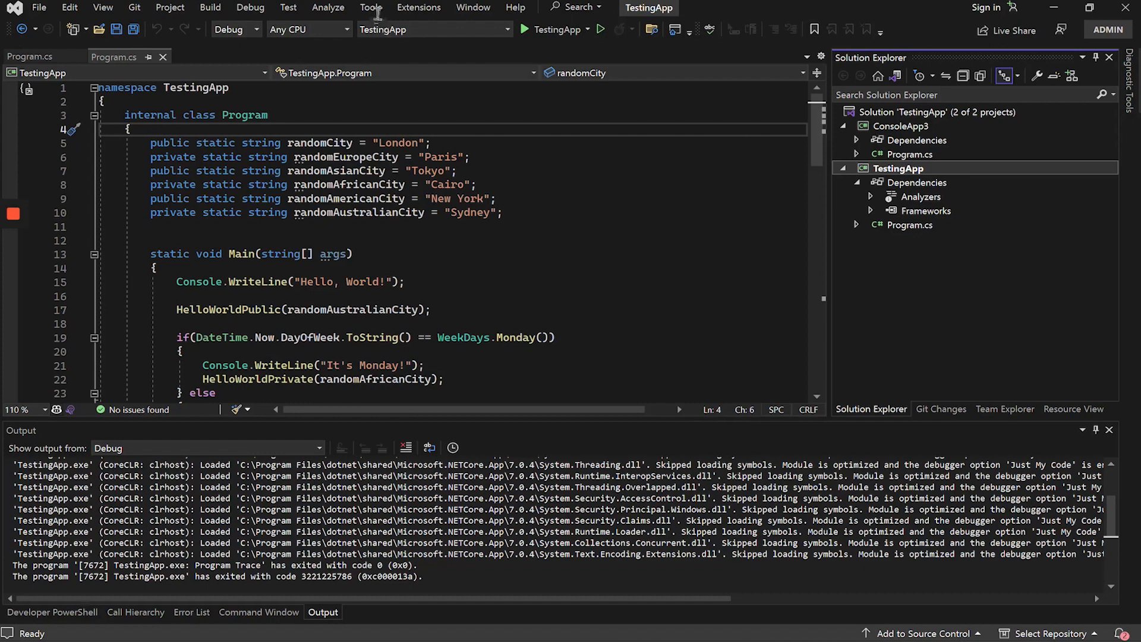
pyautogui.click(370, 8)
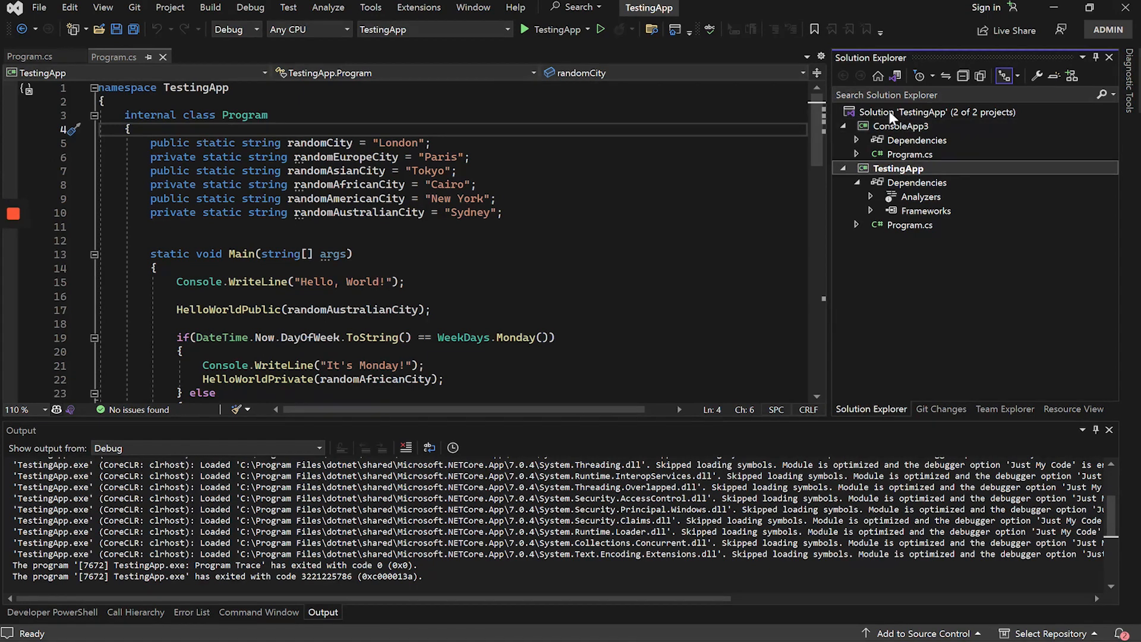
pyautogui.click(370, 7)
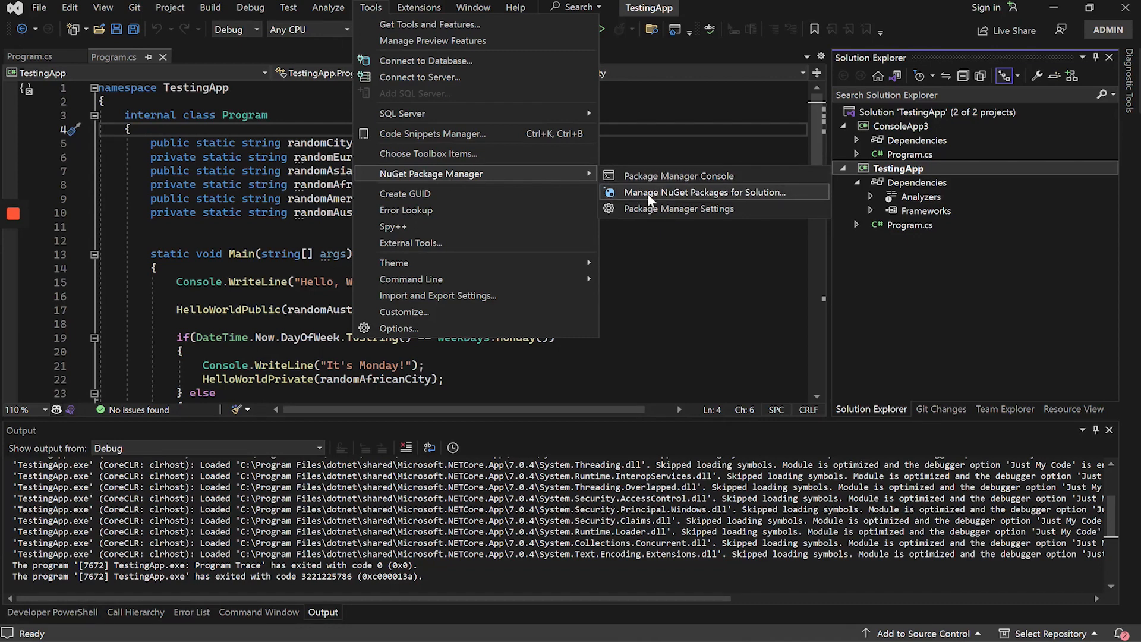
# - Search 'ByteHide.Shield' in the solution's NuGet package manager to find Bytehide.Shield.MSbuild
pyautogui.click(708, 192)
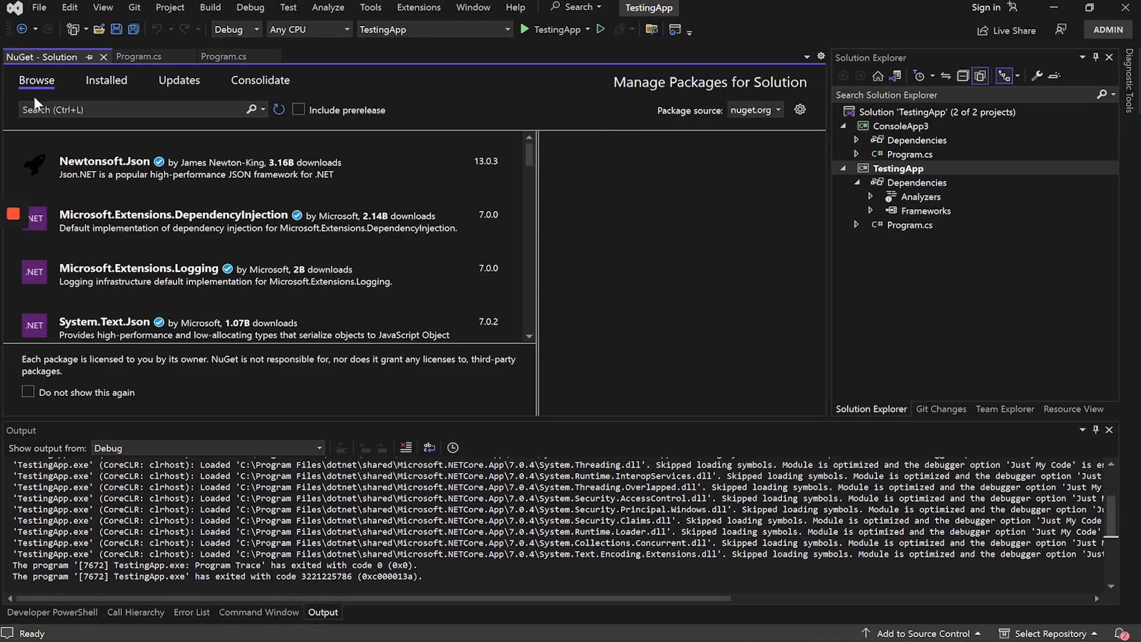
pyautogui.write('ByteHide.Shield')
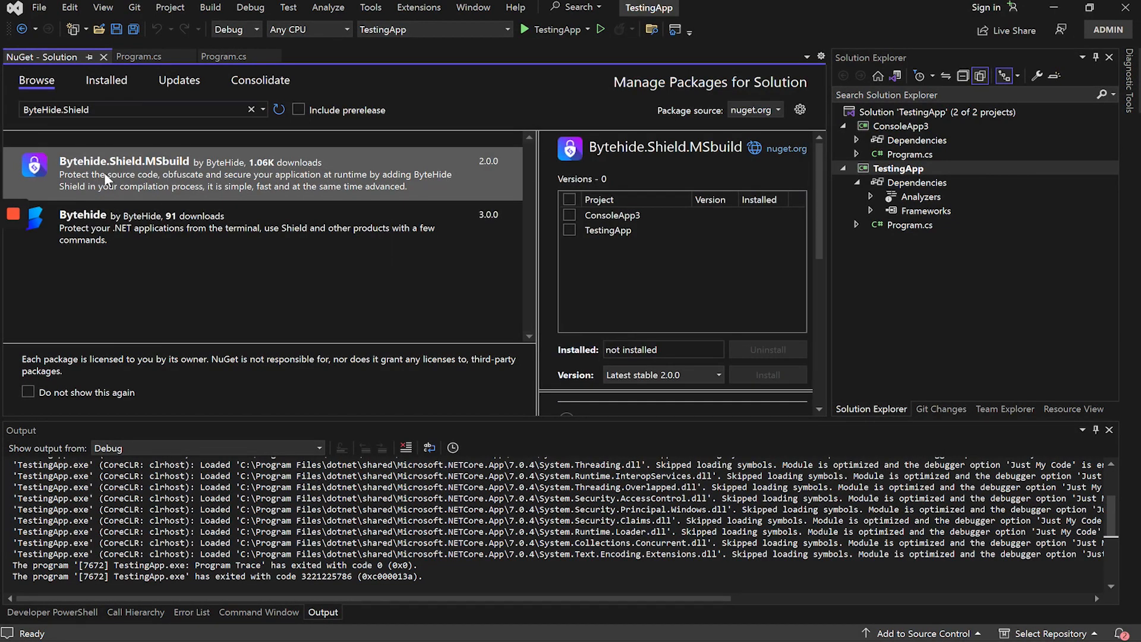
pyautogui.moveTo(181, 177)
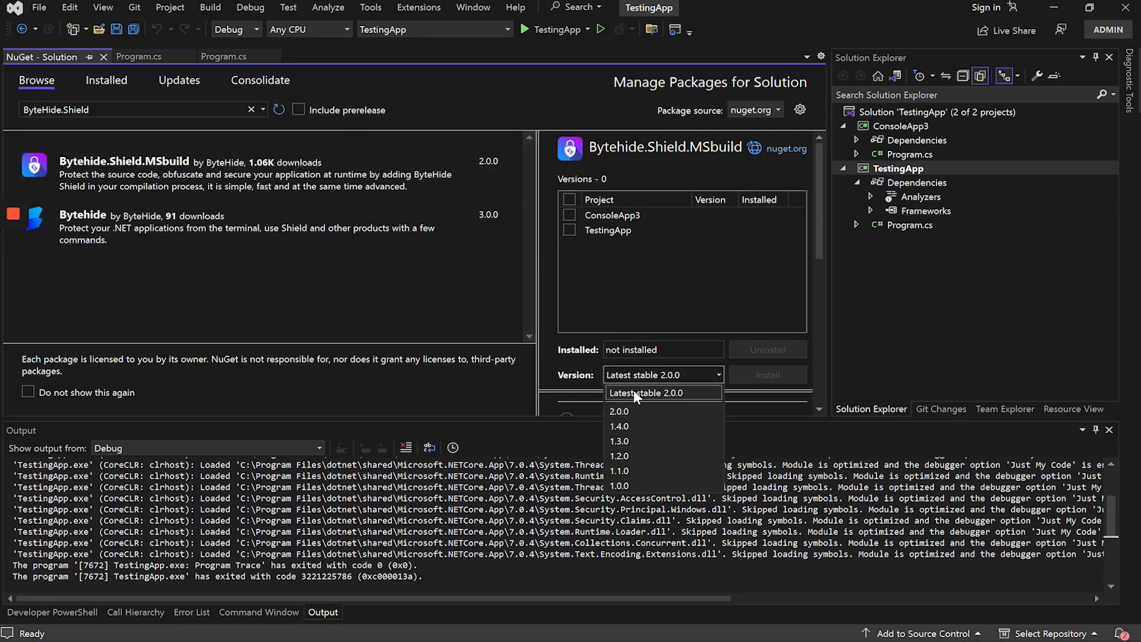
pyautogui.moveTo(673, 399)
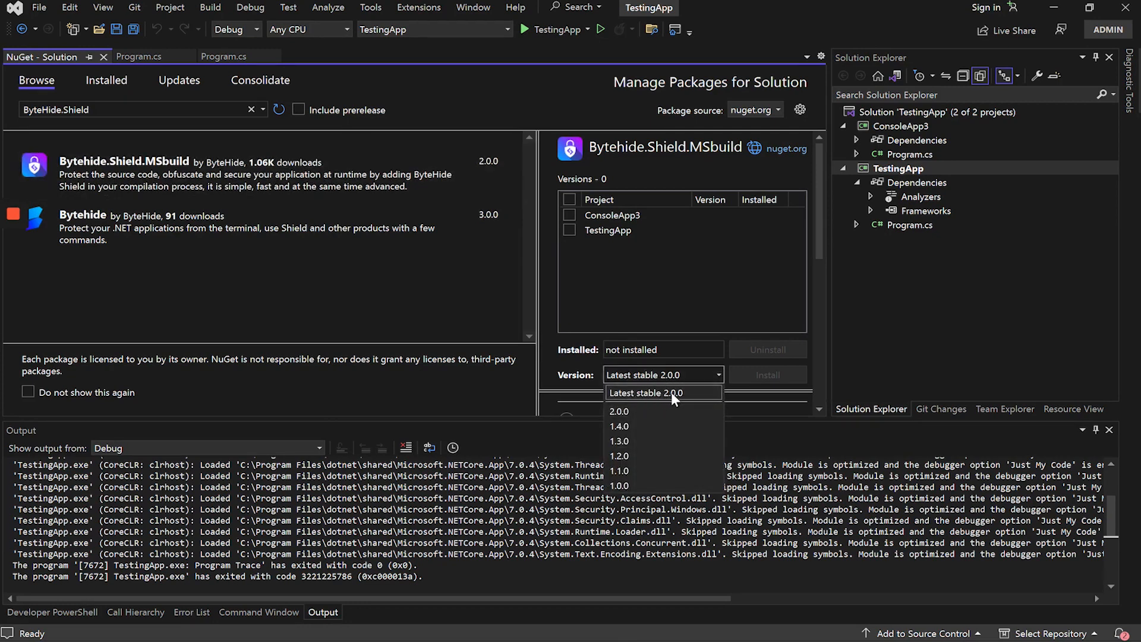
pyautogui.moveTo(663, 395)
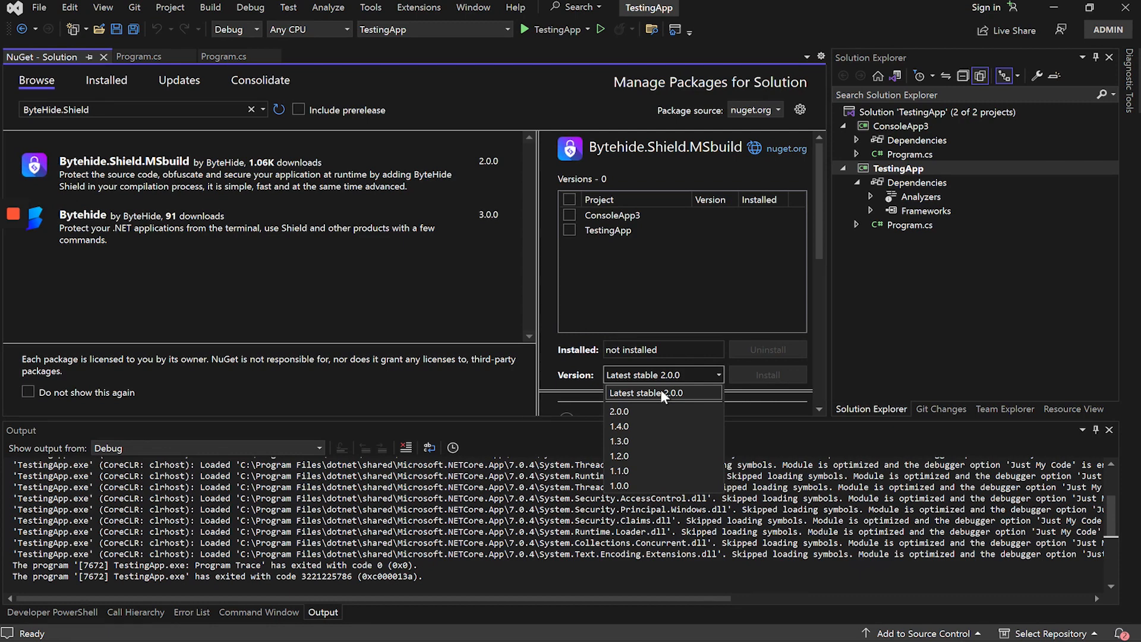
# - Install Bytehide.Shield.MSbuild 2.0.0 latest stable into the TestingApp project only
pyautogui.click(660, 393)
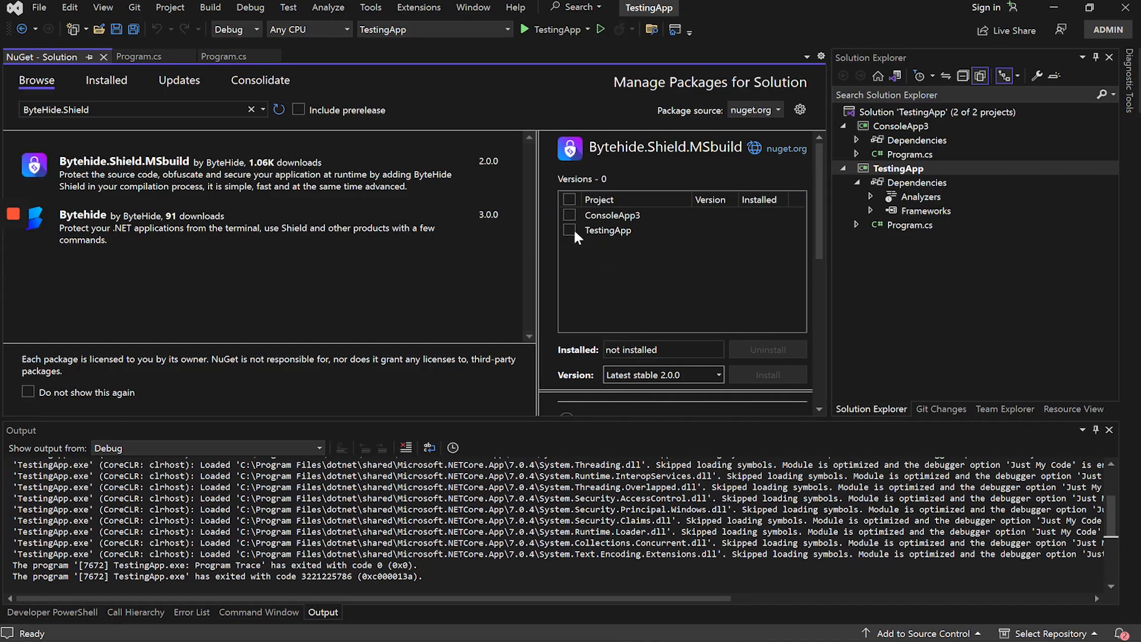
pyautogui.click(569, 199)
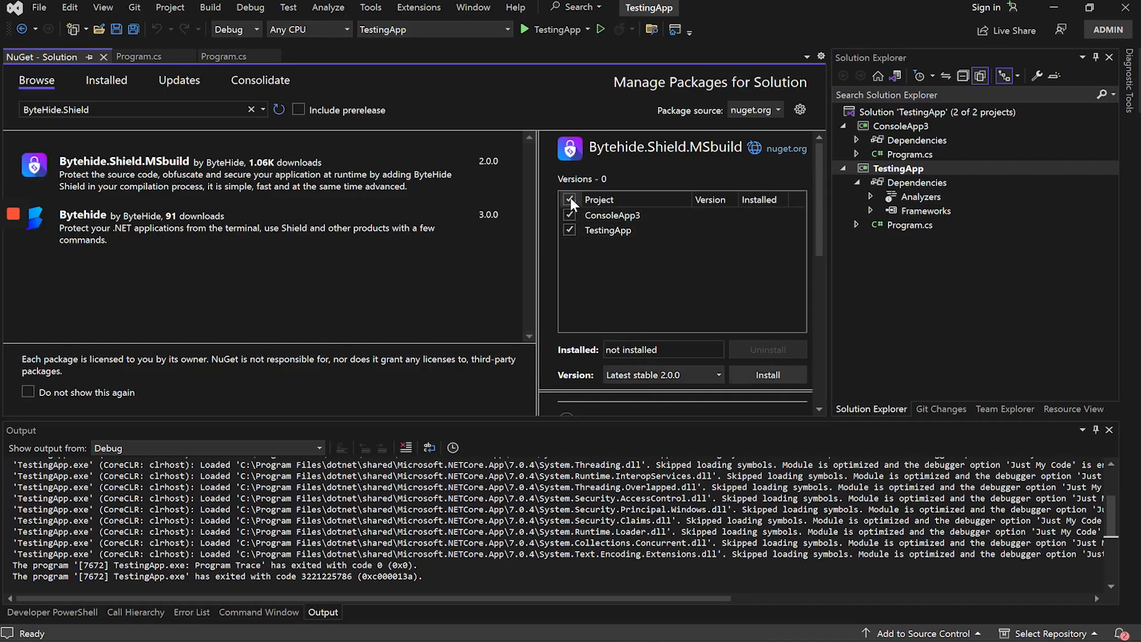
pyautogui.click(569, 200)
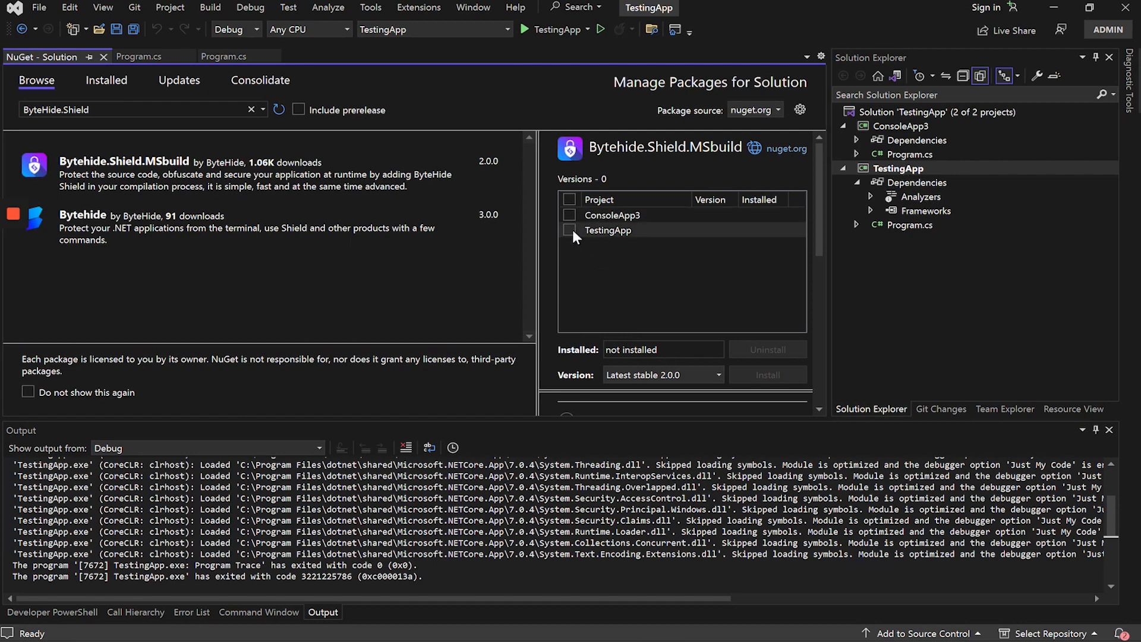
pyautogui.click(569, 230)
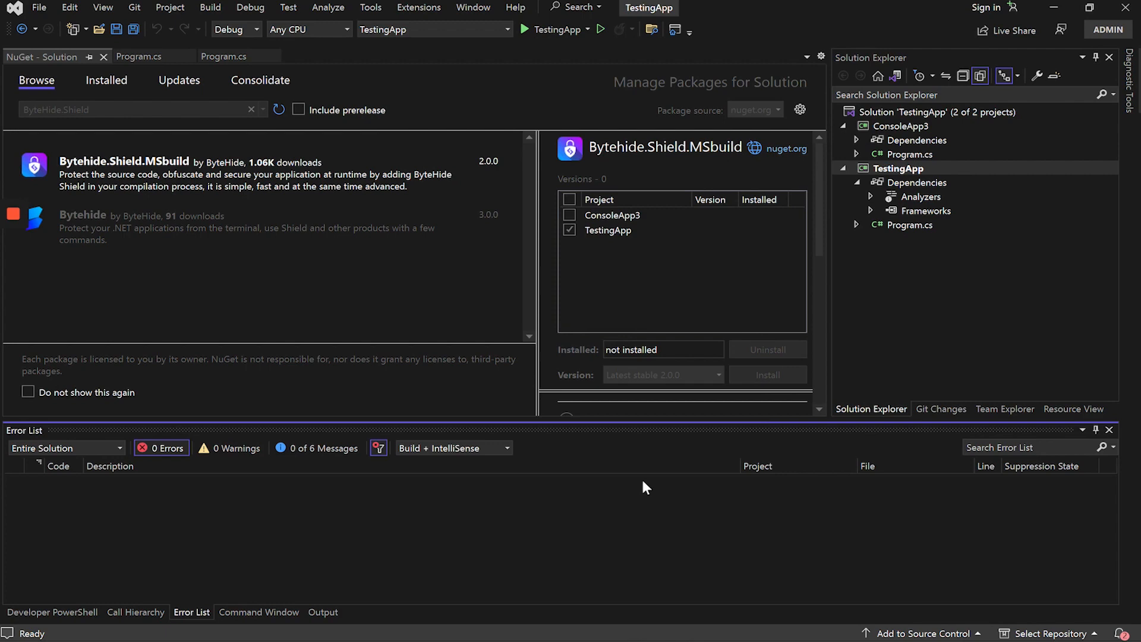
pyautogui.click(768, 374)
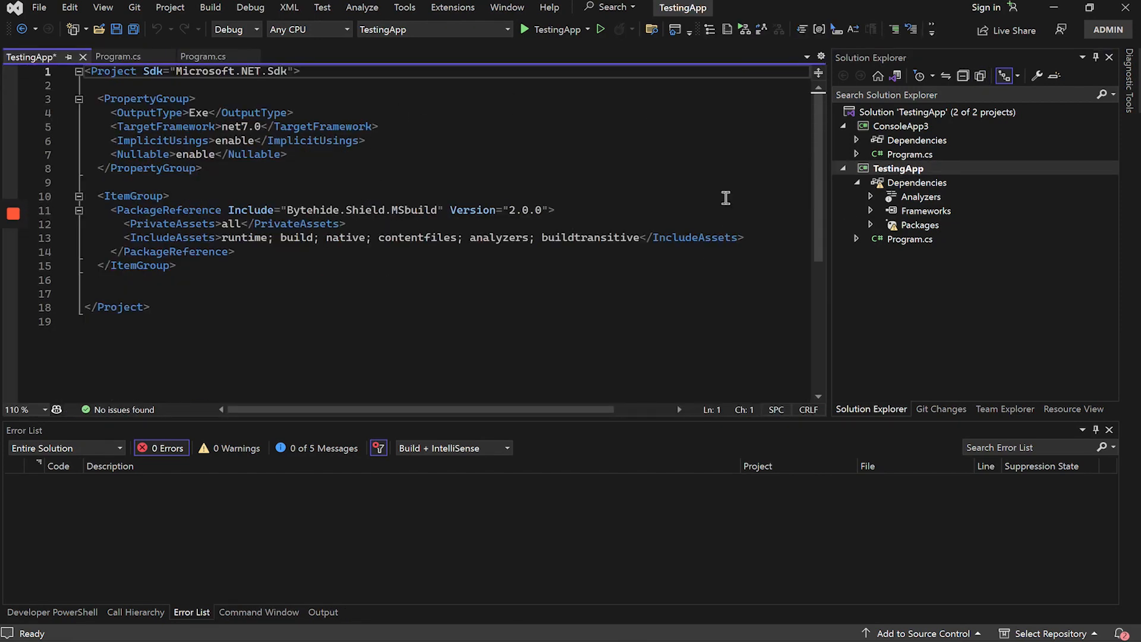
# - Edit TestingApp.csproj and start a new line below the package reference ItemGroup
pyautogui.rightClick(898, 169)
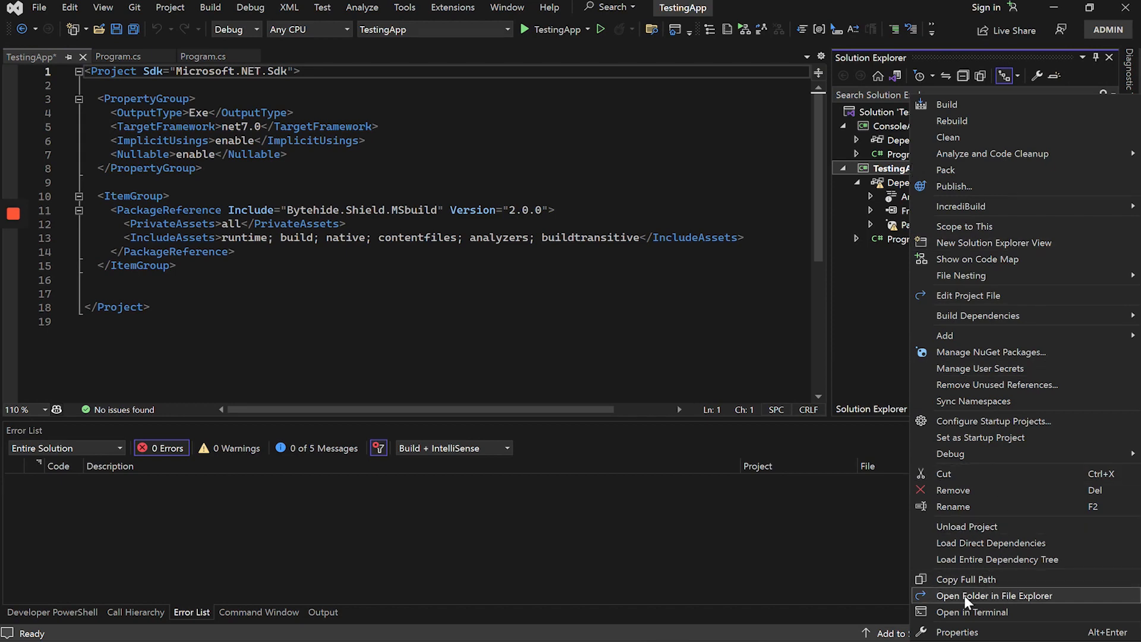
pyautogui.click(993, 596)
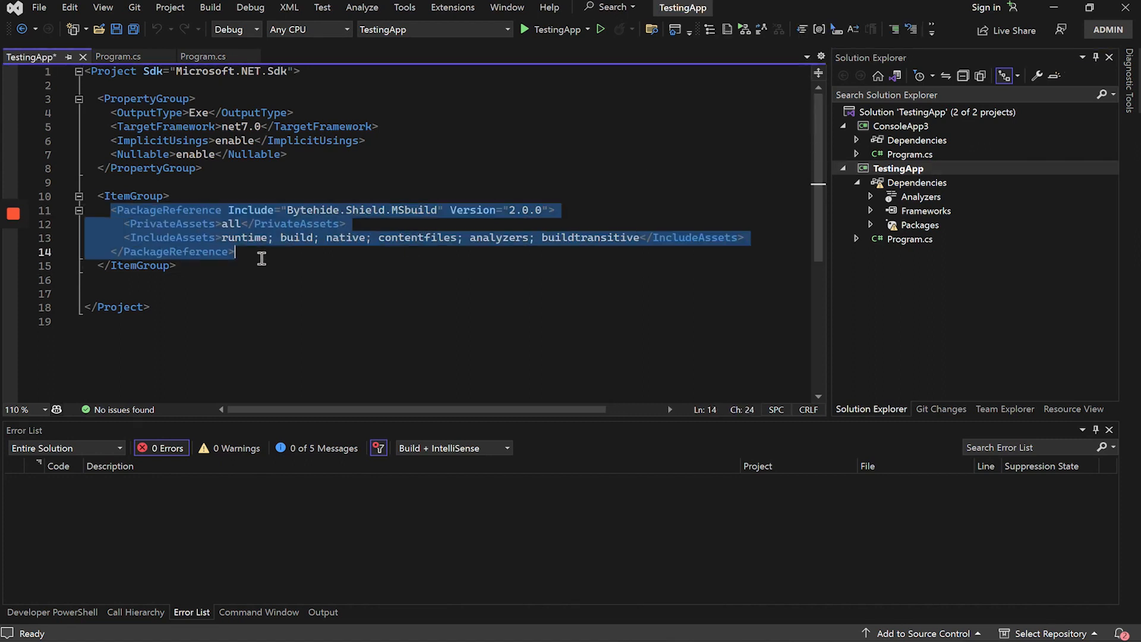
pyautogui.click(176, 265)
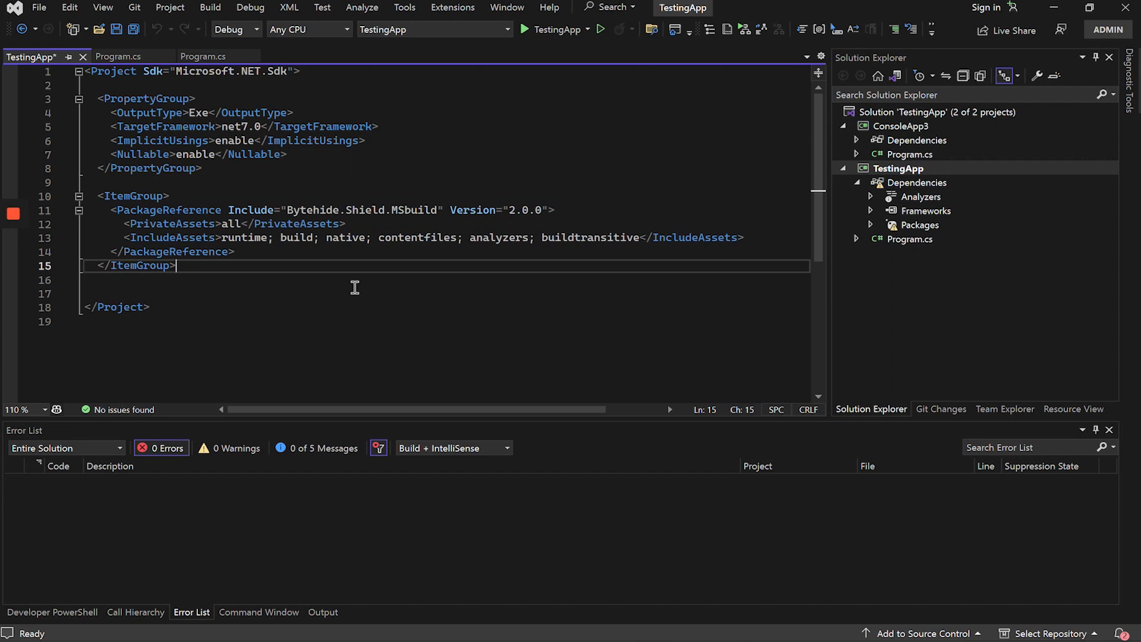
# - Add an empty <PropertyGroup> block below the package reference ItemGroup
pyautogui.write('<')
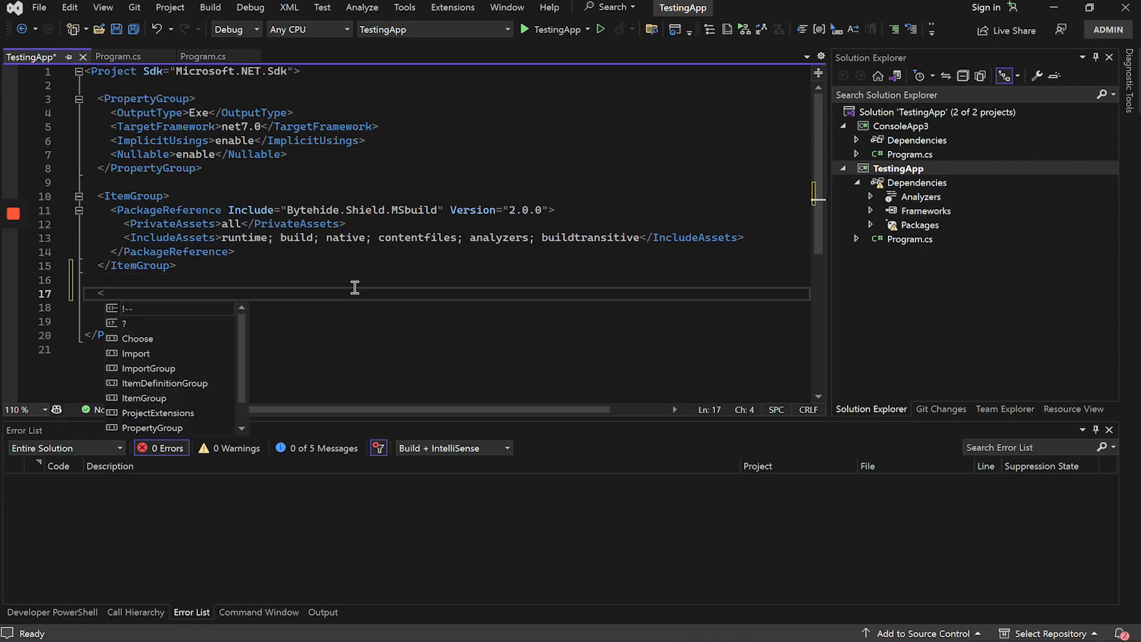
pyautogui.write('PropertyGroup')
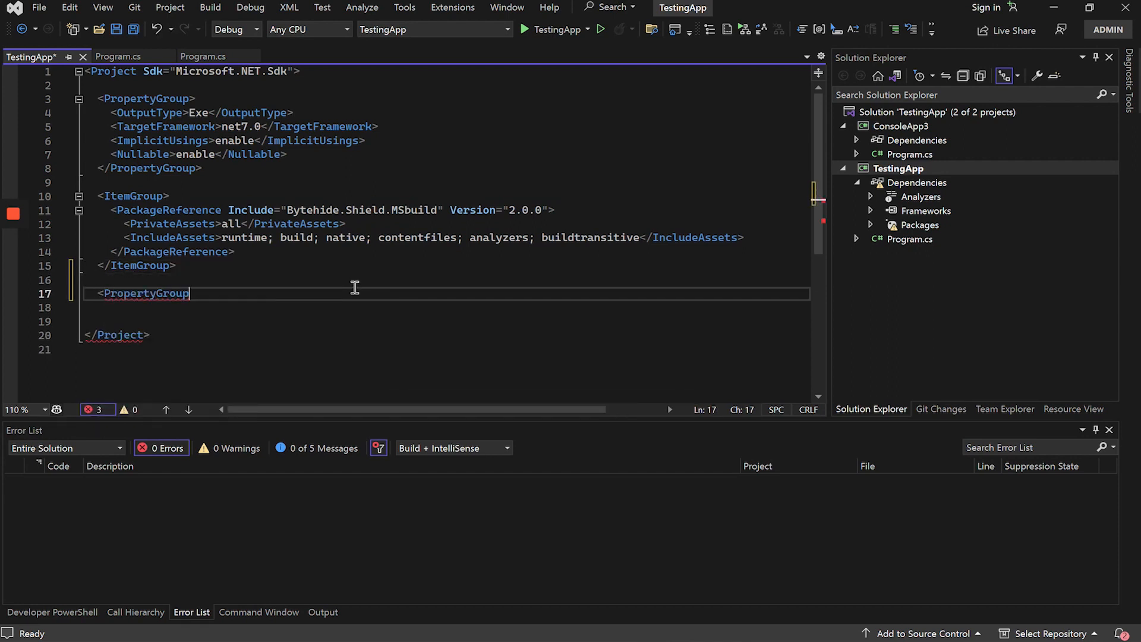
pyautogui.write('>')
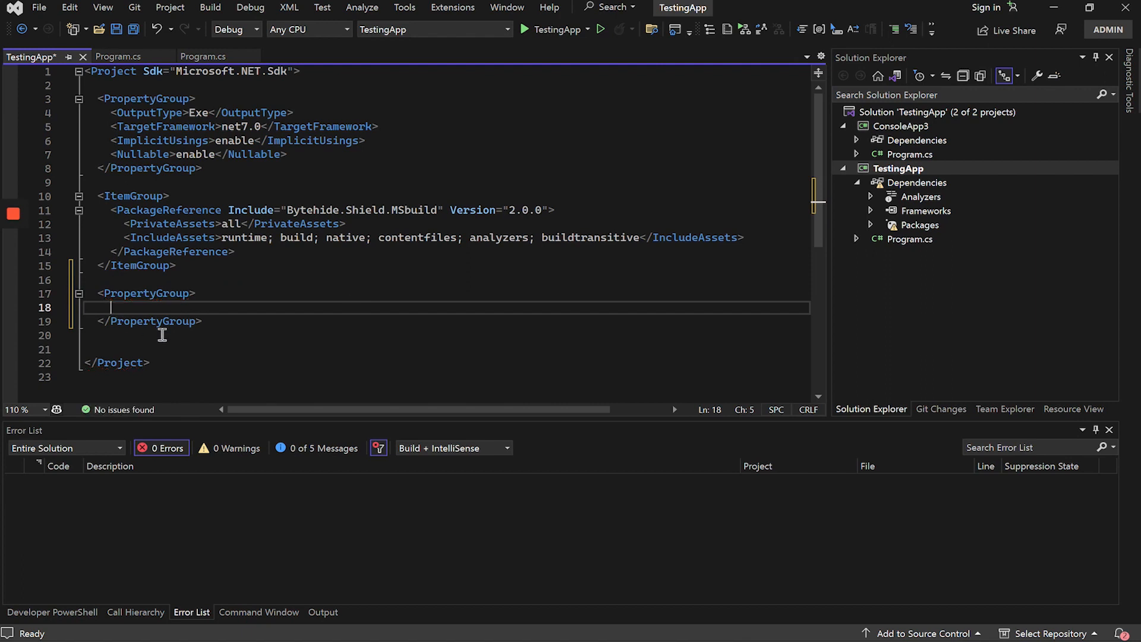
pyautogui.moveTo(224, 338)
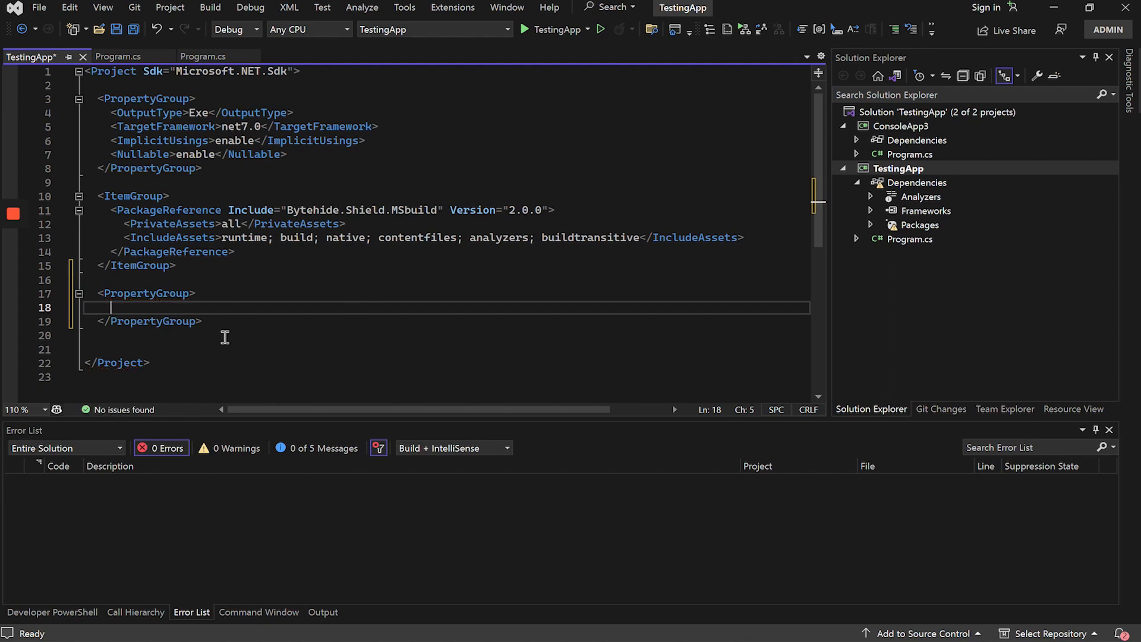
pyautogui.moveTo(150, 302)
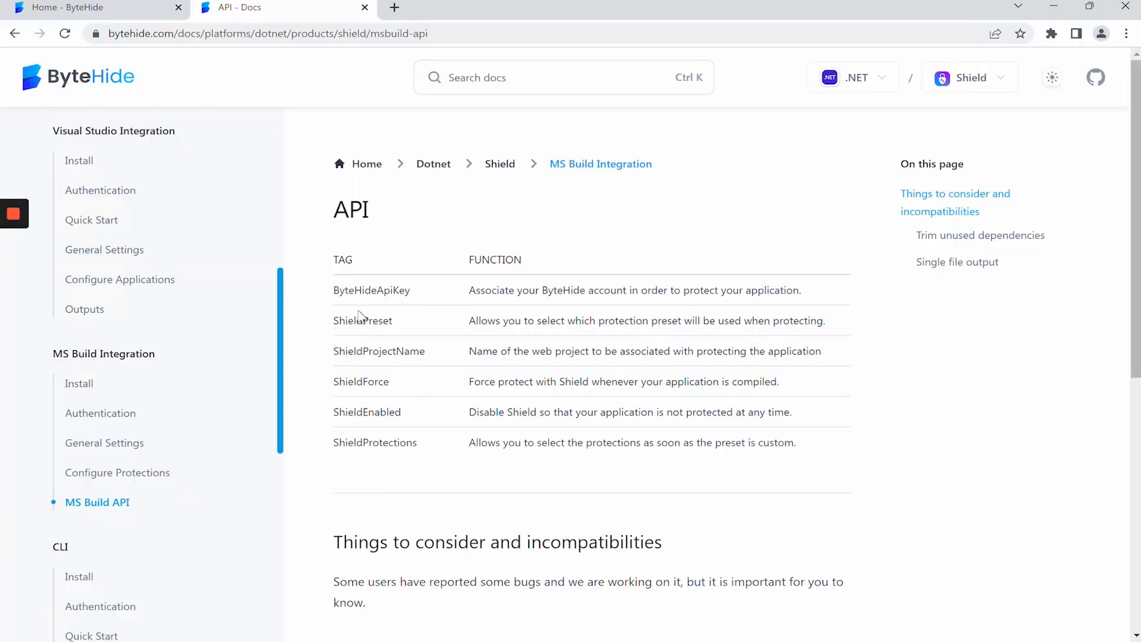
pyautogui.moveTo(373, 308)
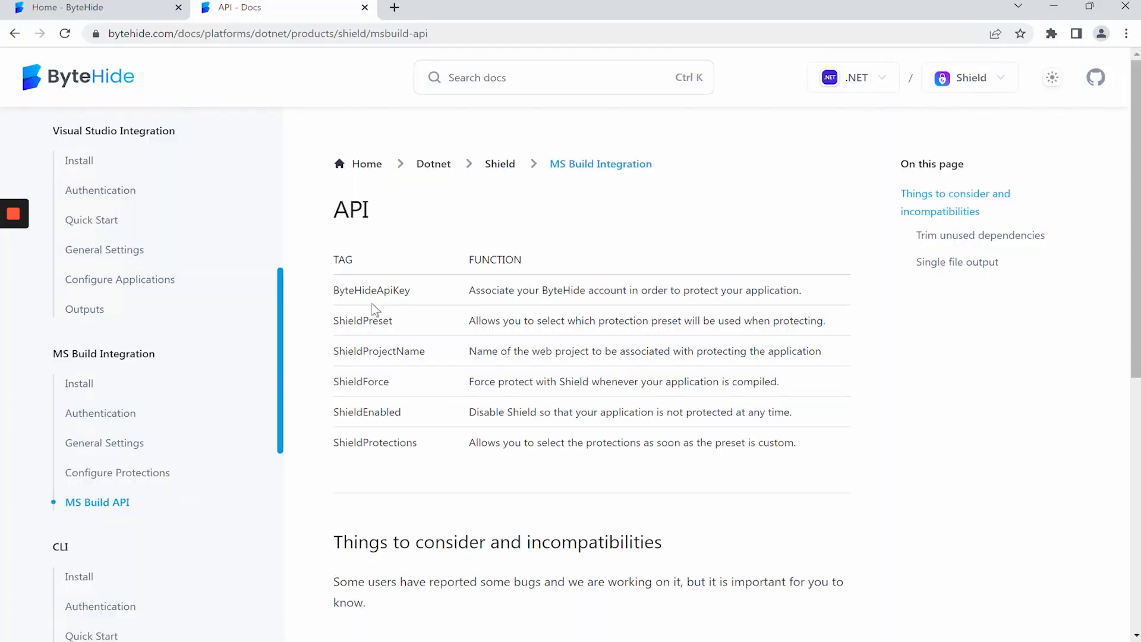
# - Select a Shield tag name in the MS Build API table of the ByteHide docs
pyautogui.doubleClick(371, 290)
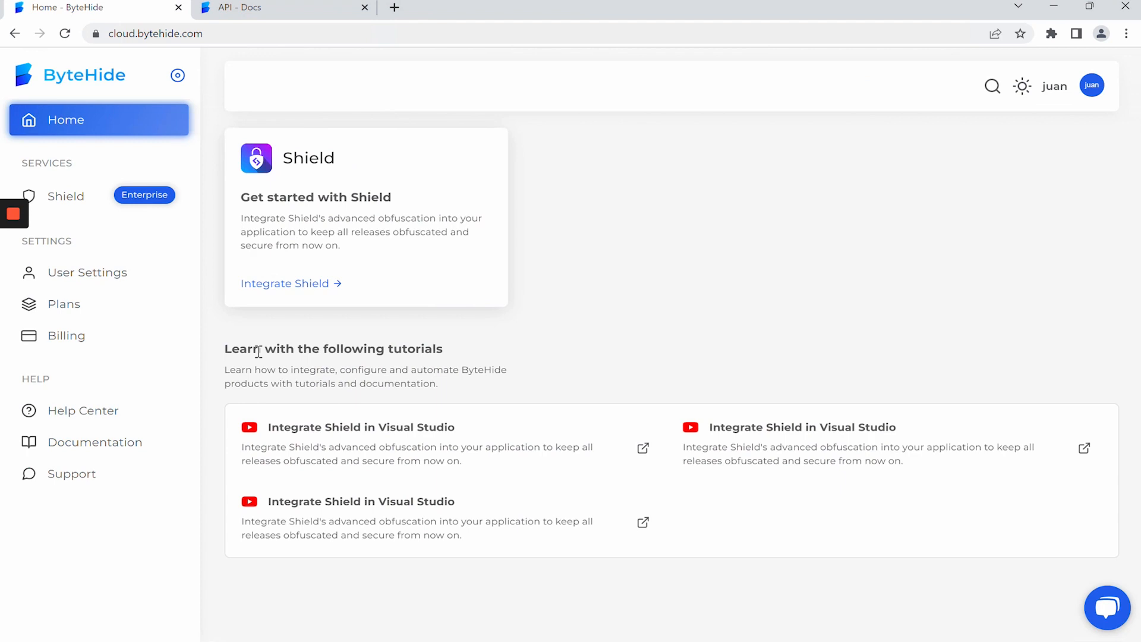
# - Create a personal access token 'Msbuild integration for TestingApp' with the shield scope
pyautogui.click(87, 272)
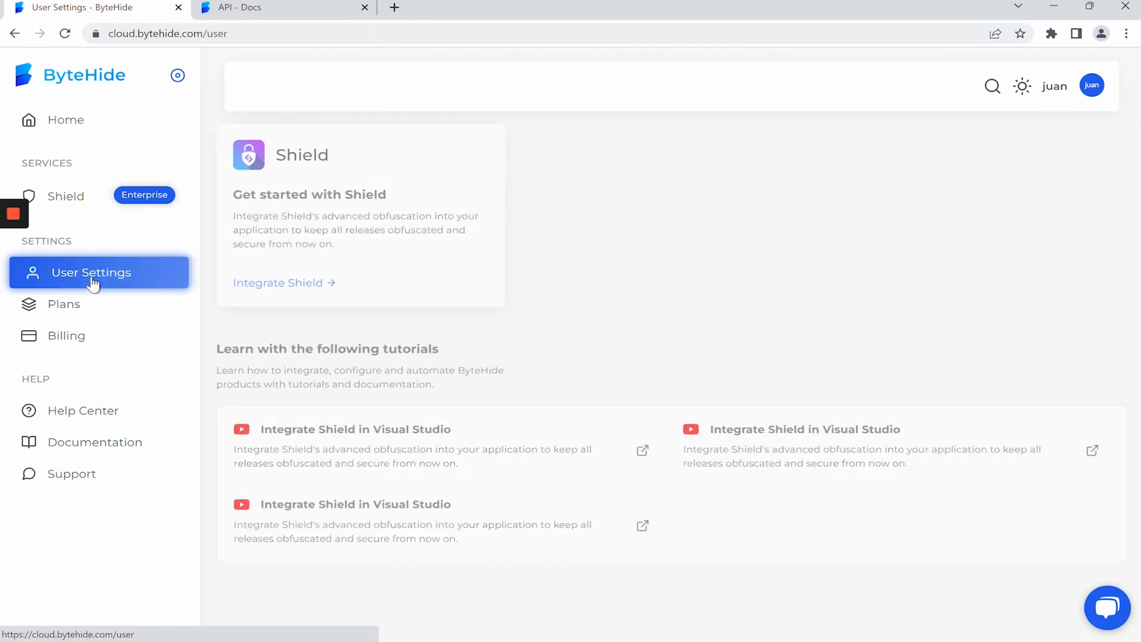
pyautogui.click(91, 272)
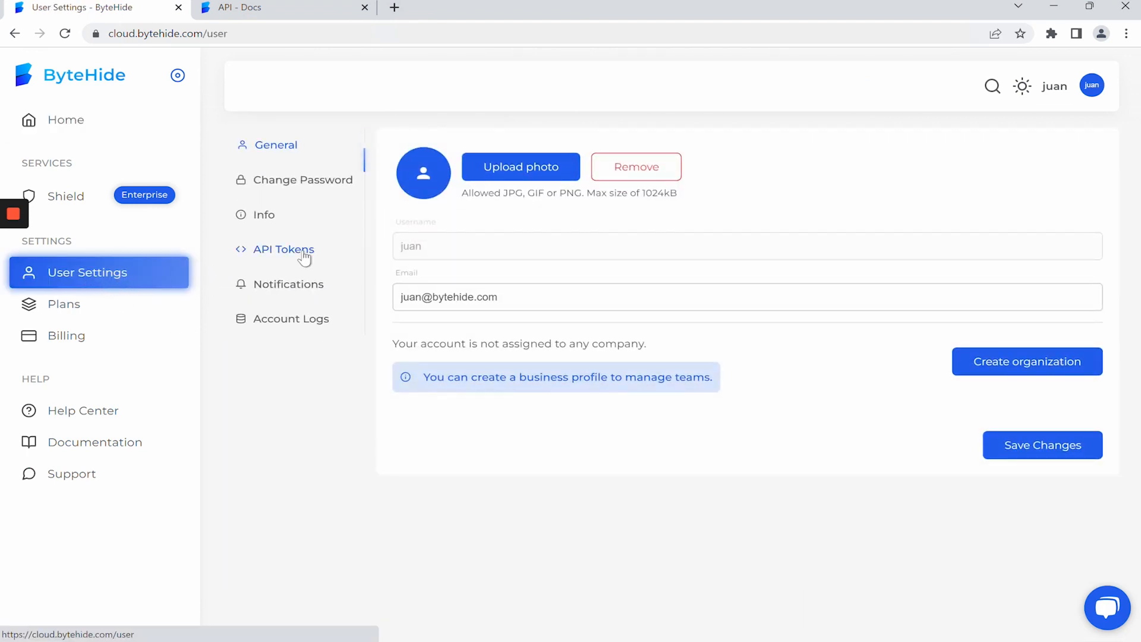
pyautogui.click(284, 249)
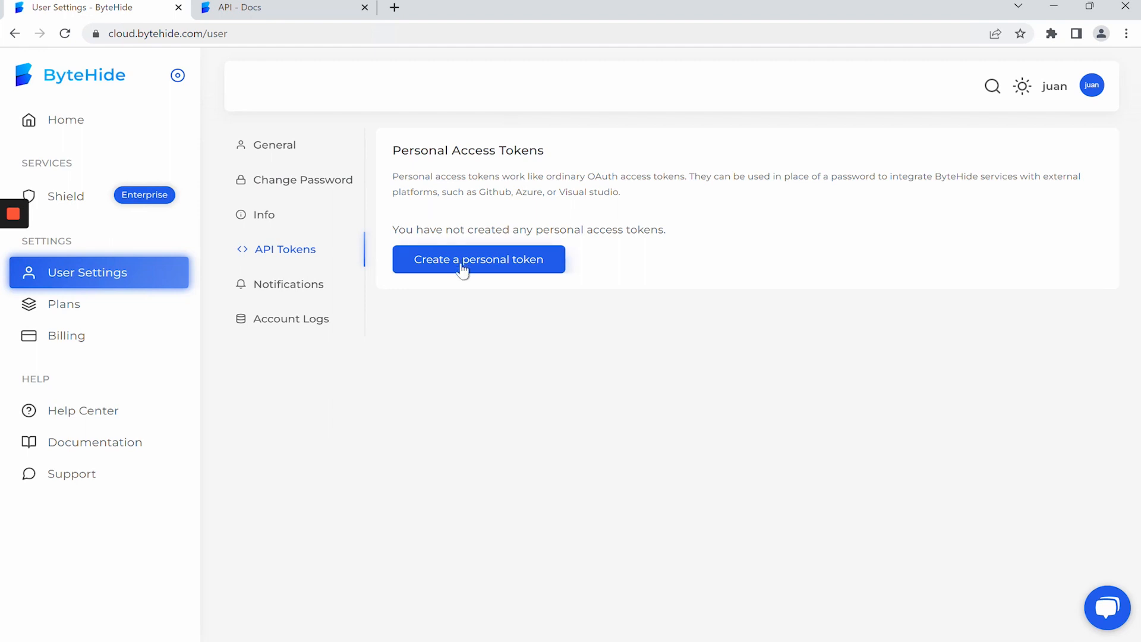
pyautogui.click(479, 259)
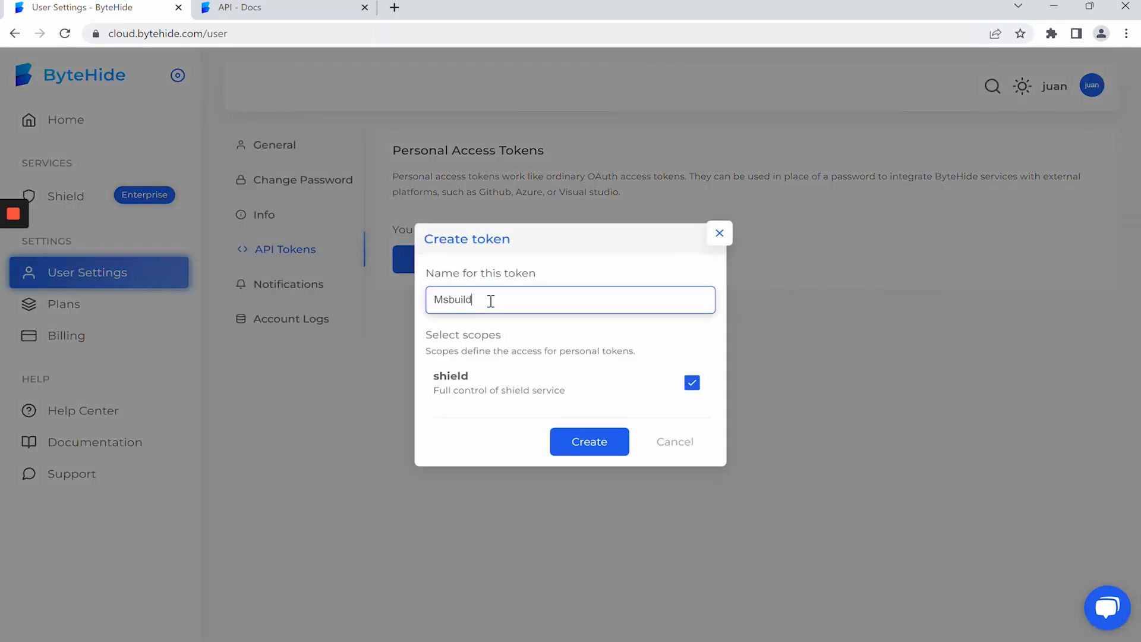
pyautogui.write('integration for TestingApp')
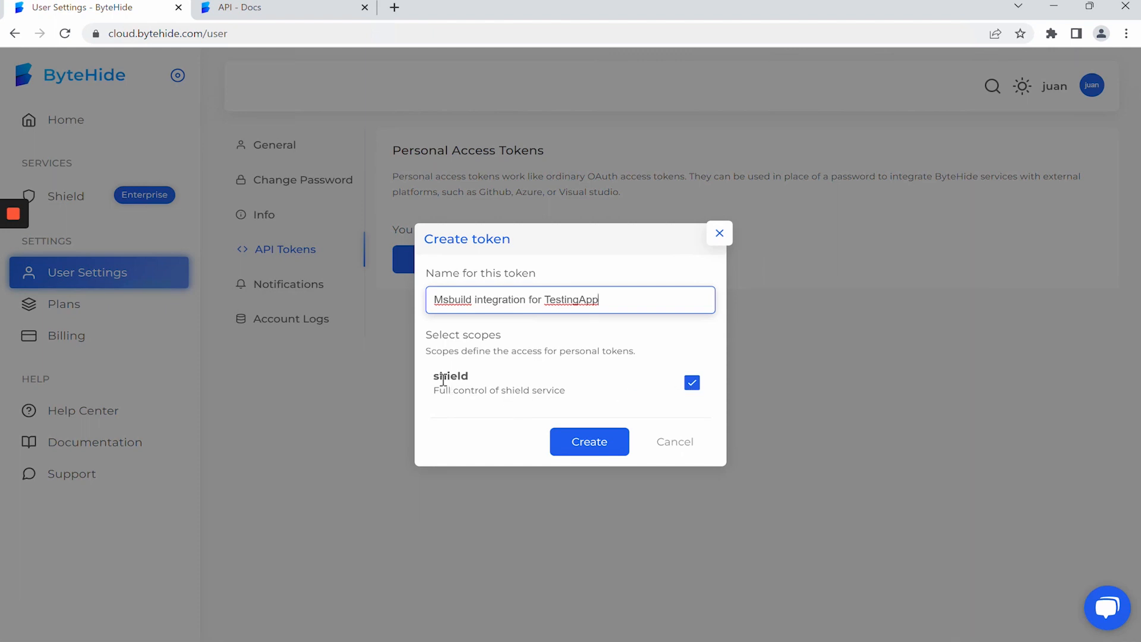
pyautogui.click(589, 441)
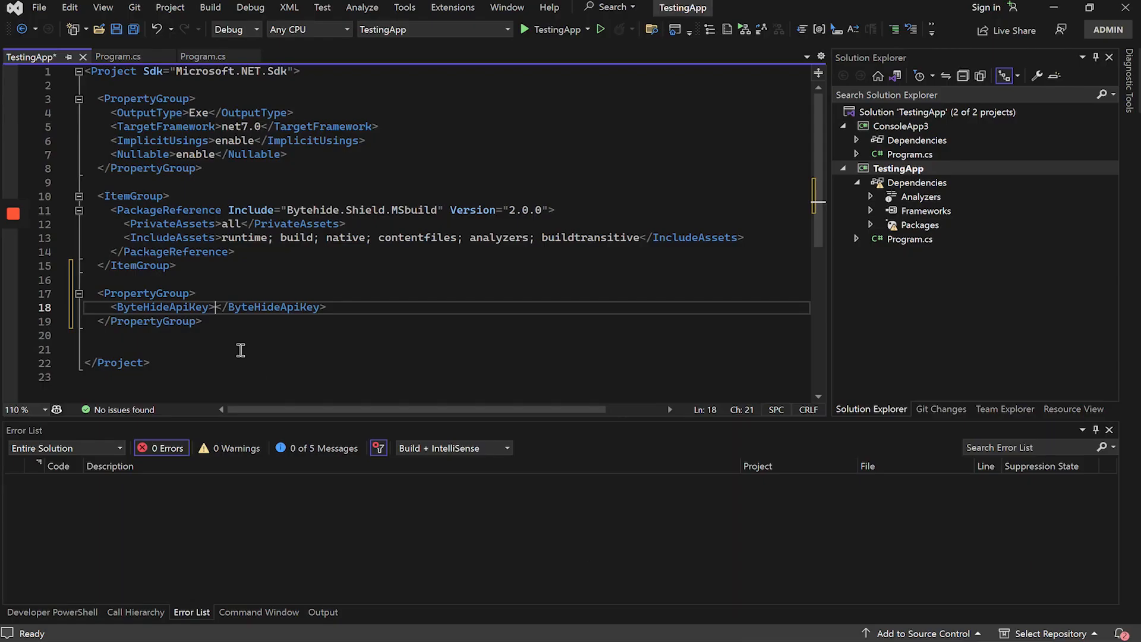
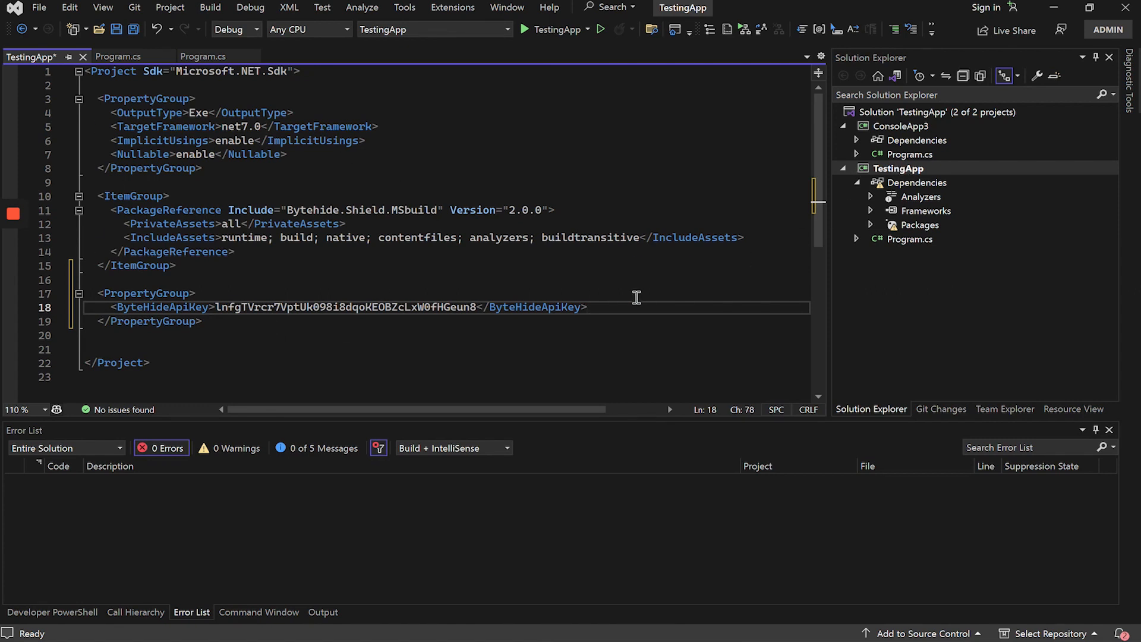
# - Fill the ByteHideApiKey element with the personal access token value
pyautogui.moveTo(618, 282)
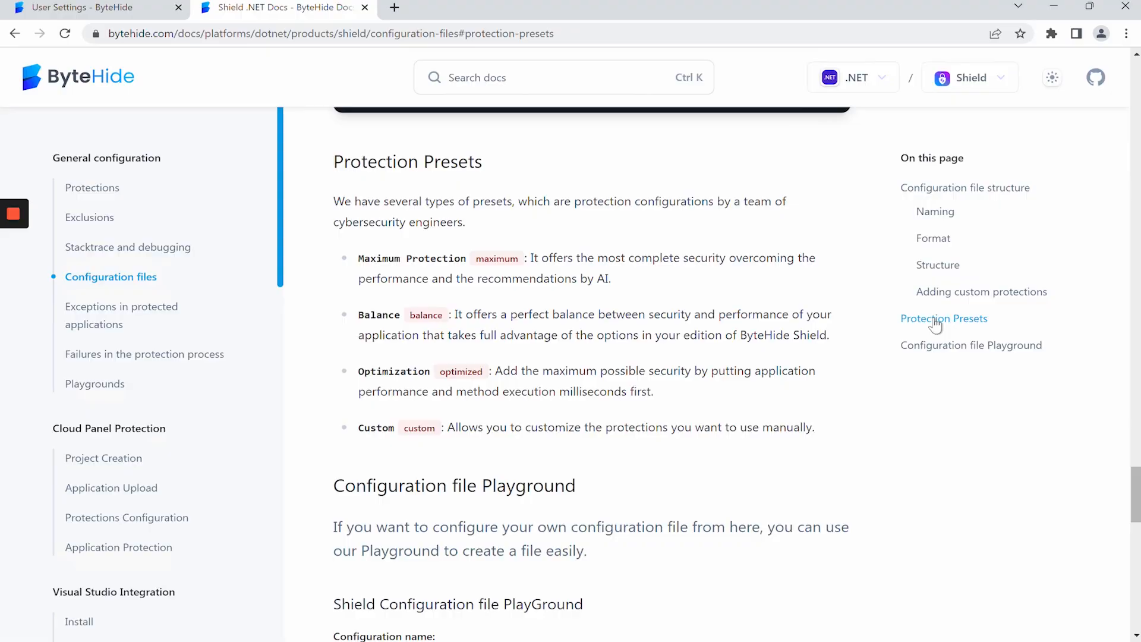
pyautogui.moveTo(414, 433)
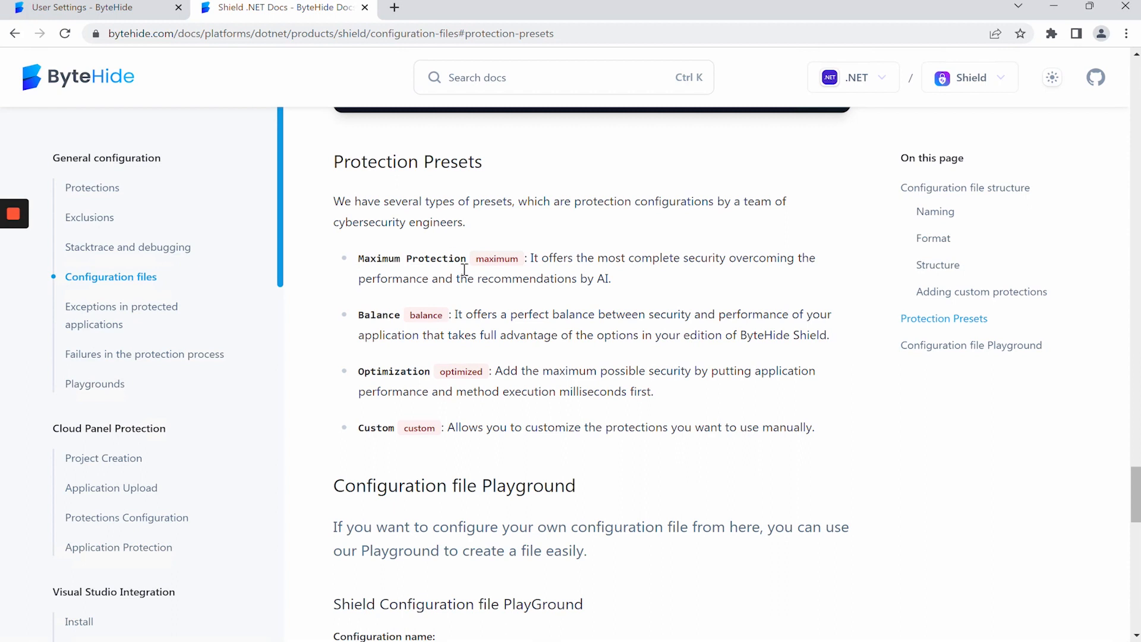
pyautogui.moveTo(379, 326)
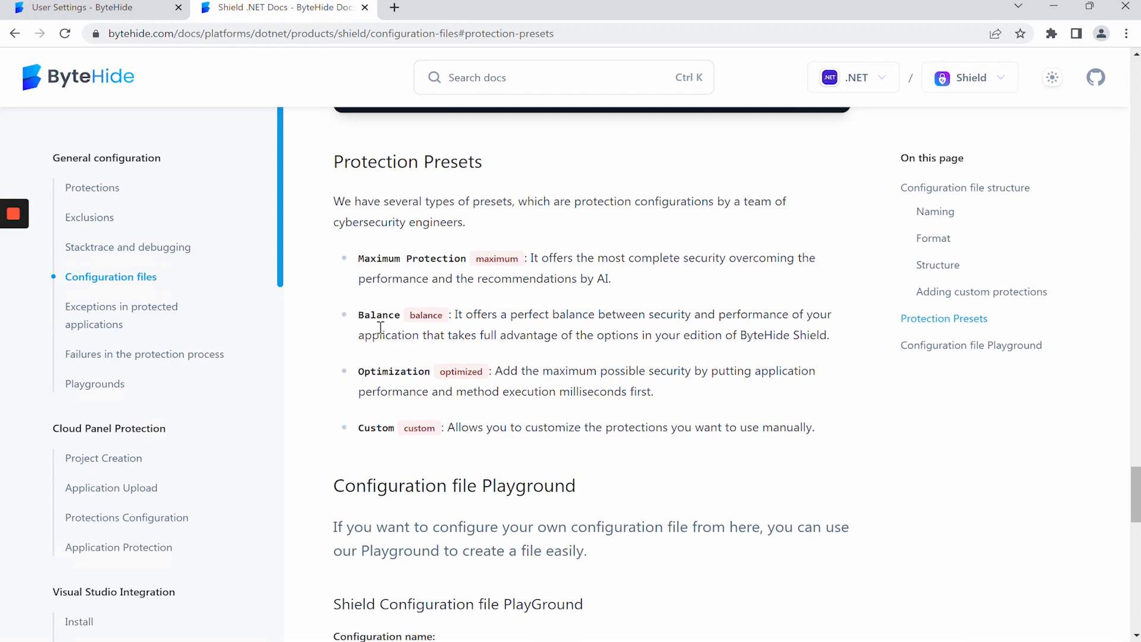
pyautogui.moveTo(433, 392)
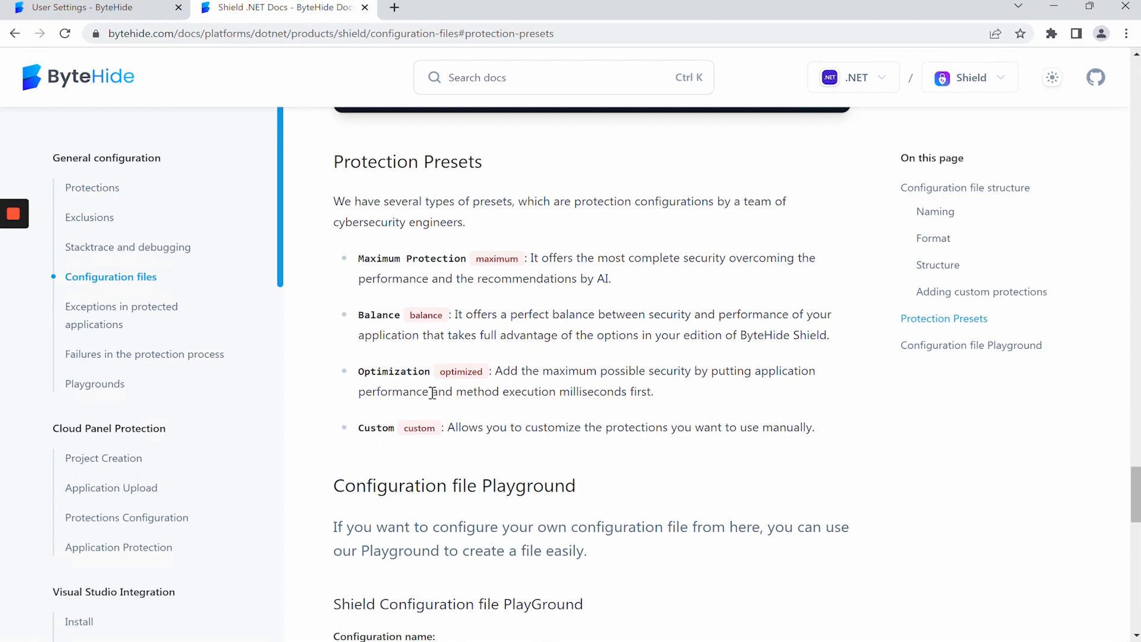
pyautogui.moveTo(418, 441)
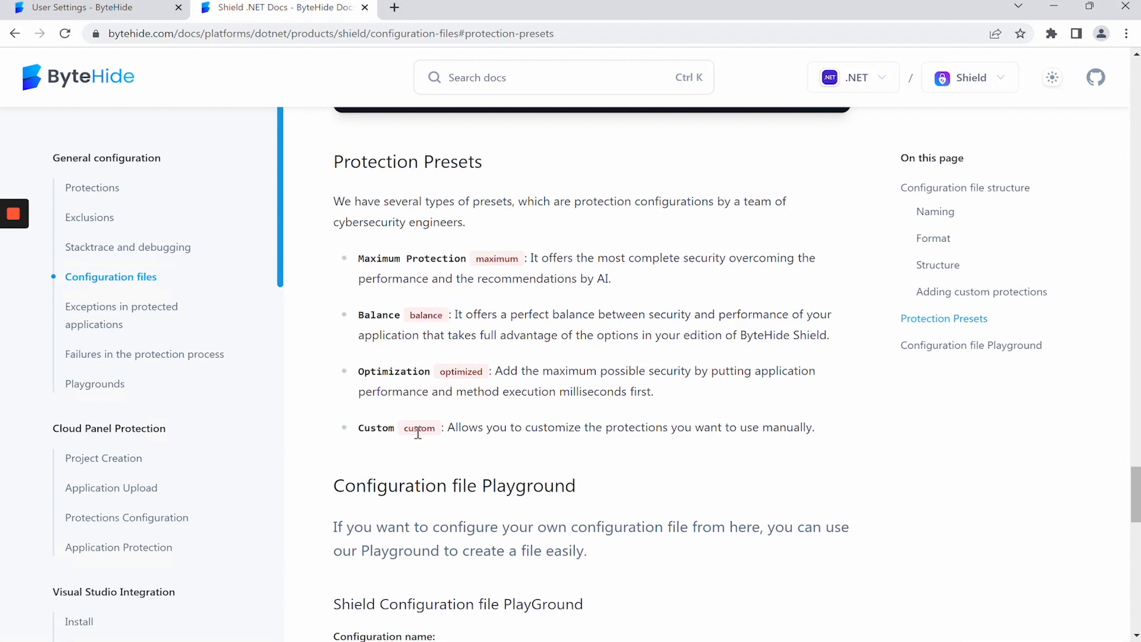
# - Select the custom preset name in the Protection Presets list of the docs
pyautogui.doubleClick(426, 314)
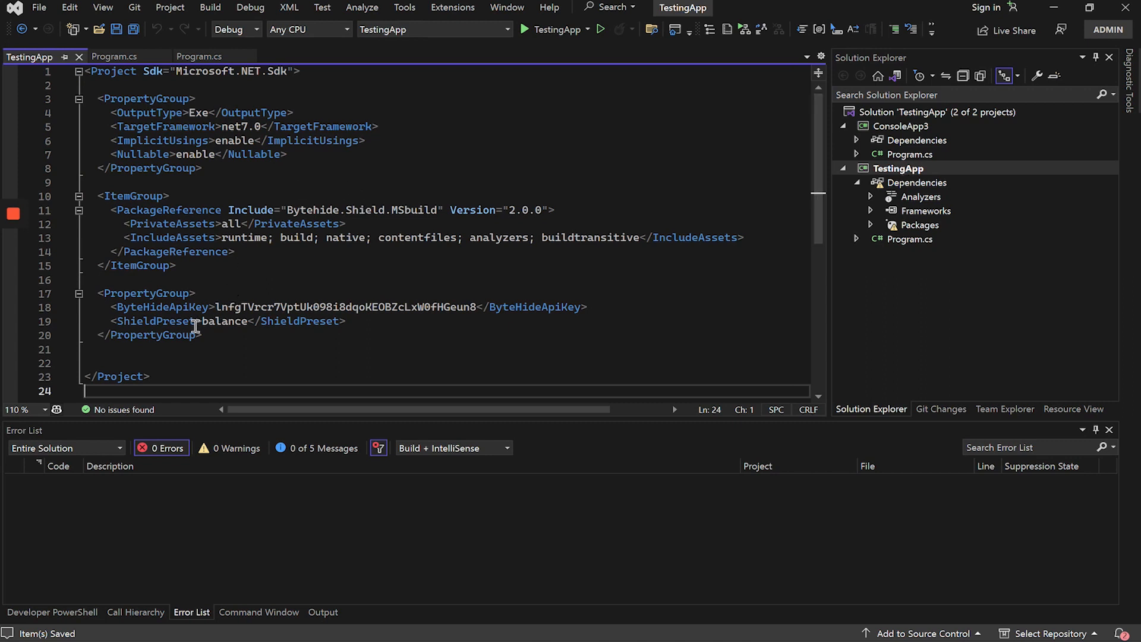
# - Switch the solution build configuration to Release
pyautogui.moveTo(100, 292); pyautogui.dragTo(206, 335)
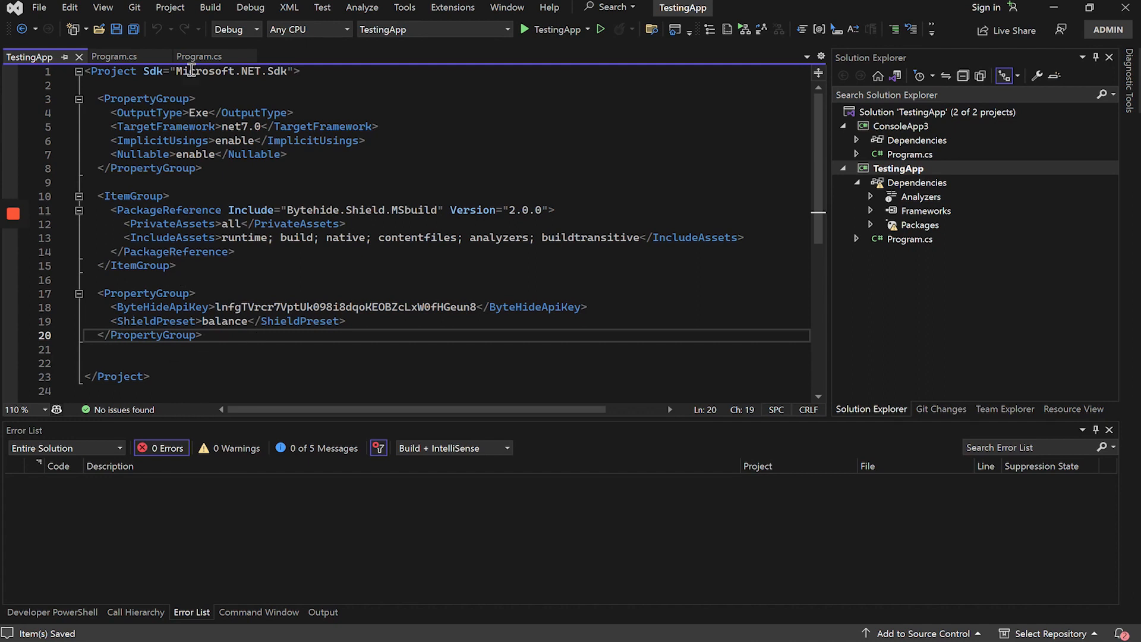
pyautogui.click(237, 29)
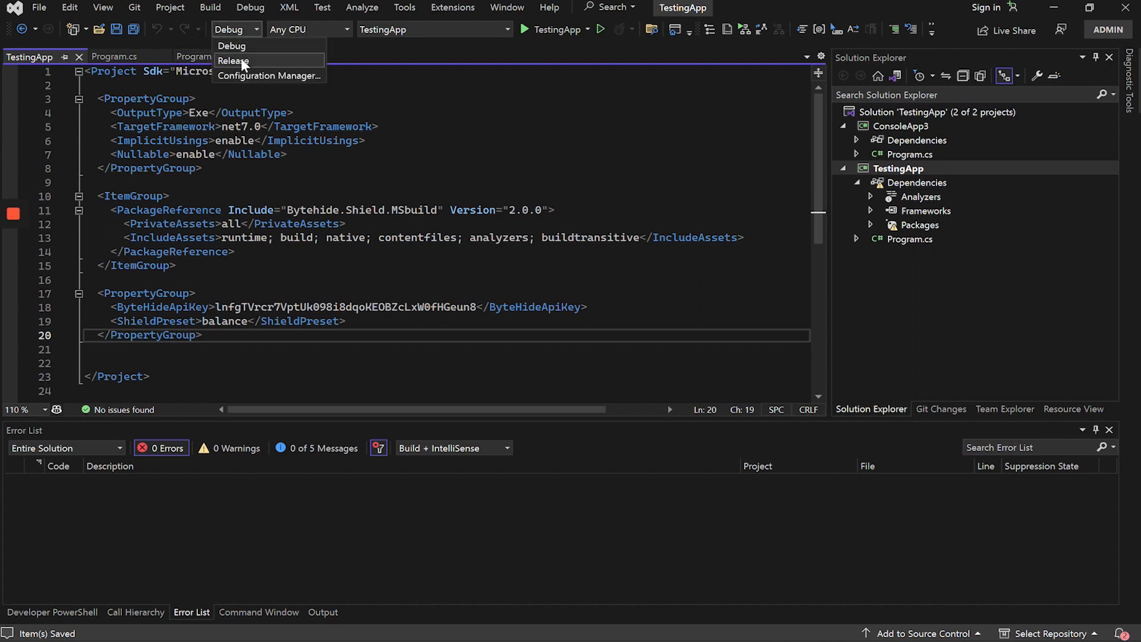
pyautogui.click(233, 60)
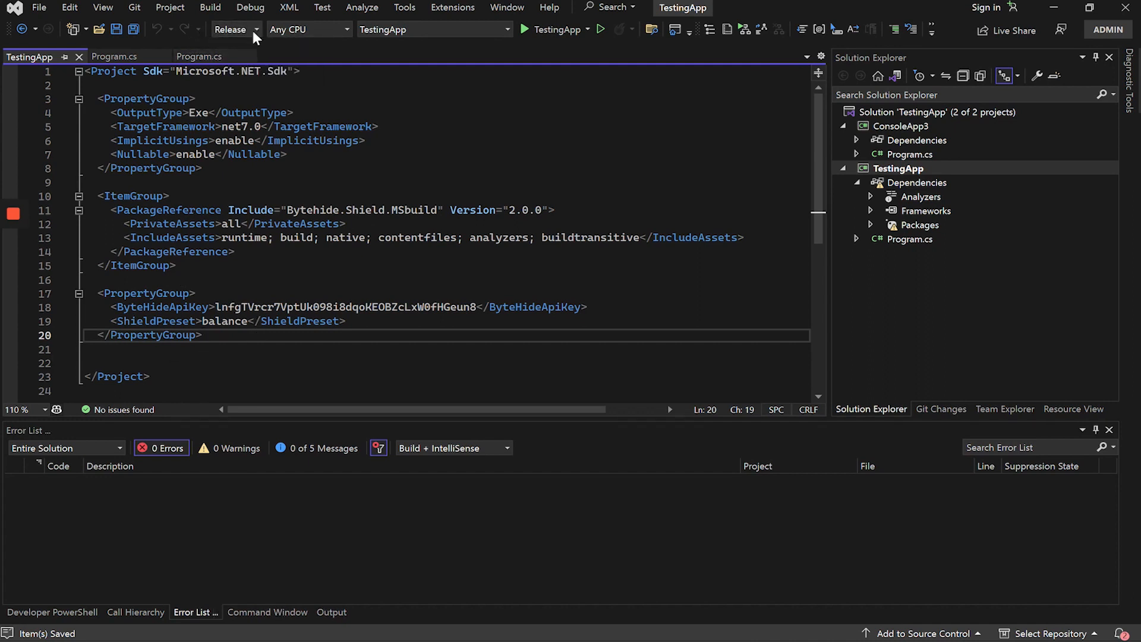
# - Confirm the Shield extension is installed in Manage Extensions, then select the TestingApp project
pyautogui.click(453, 7)
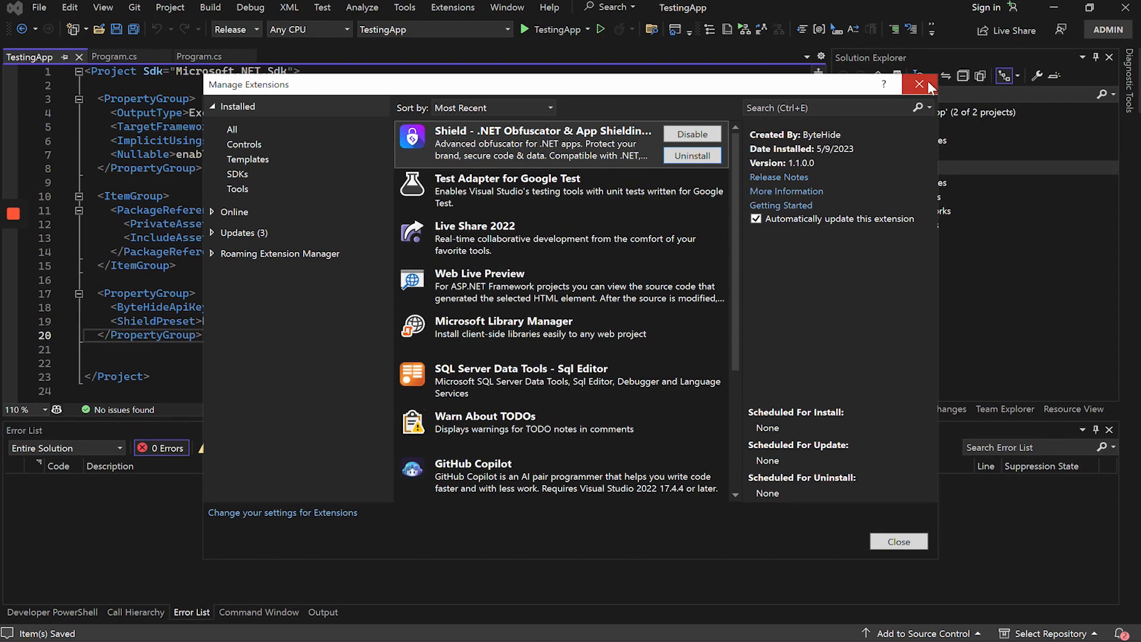
pyautogui.click(919, 84)
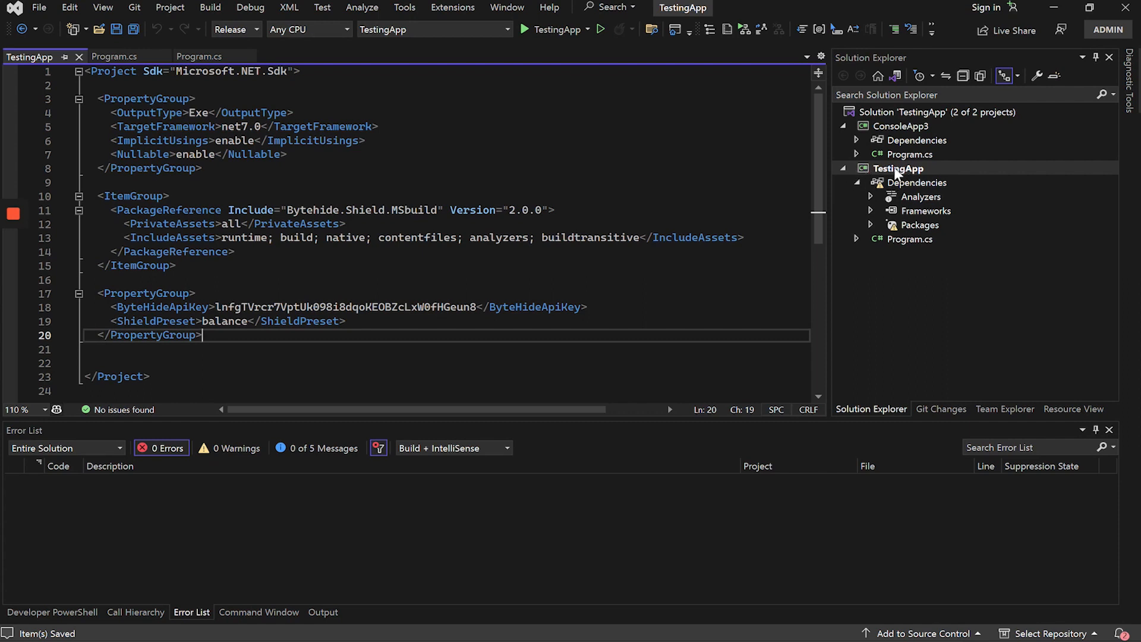
pyautogui.click(210, 7)
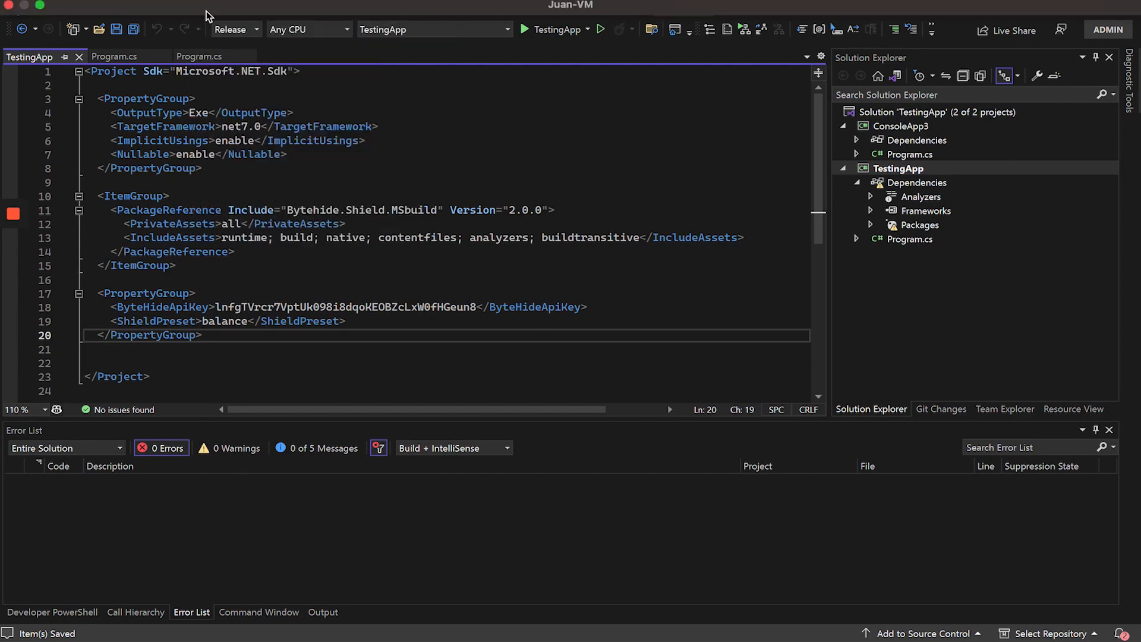
pyautogui.rightClick(897, 168)
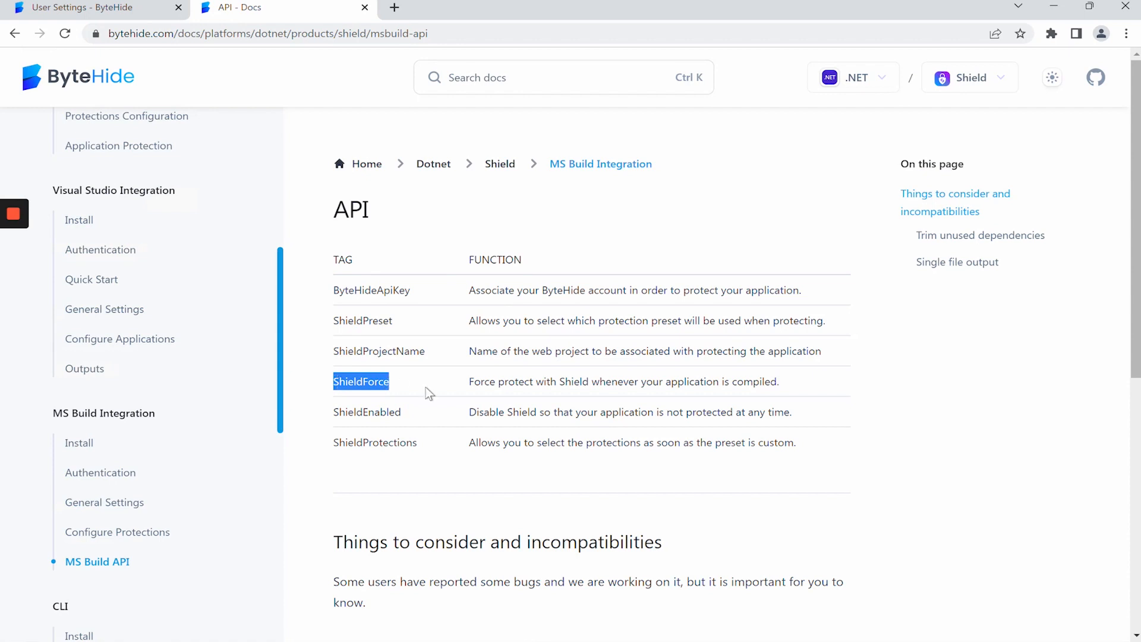
pyautogui.moveTo(1054, 7)
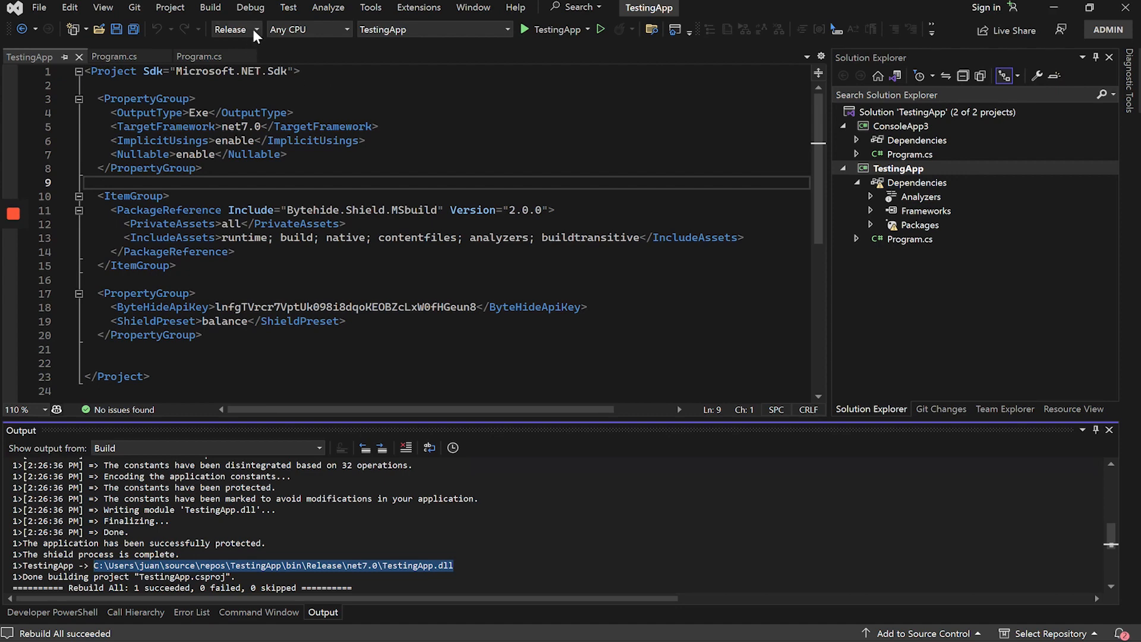
# - Rebuild the TestingApp project from its Solution Explorer context menu
pyautogui.click(254, 29)
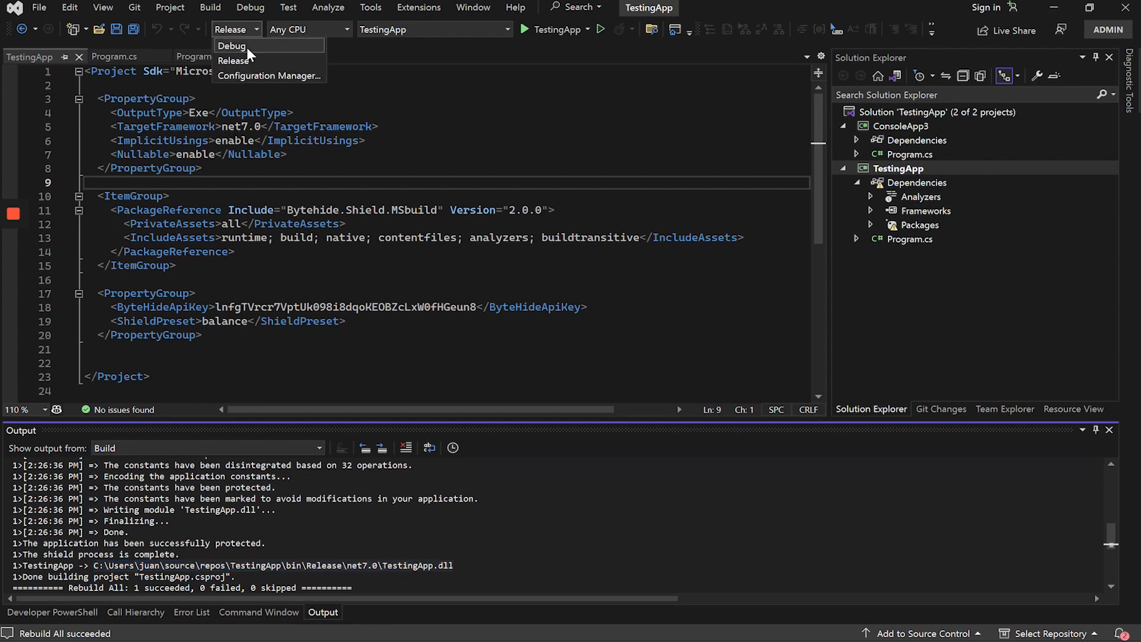
pyautogui.rightClick(899, 168)
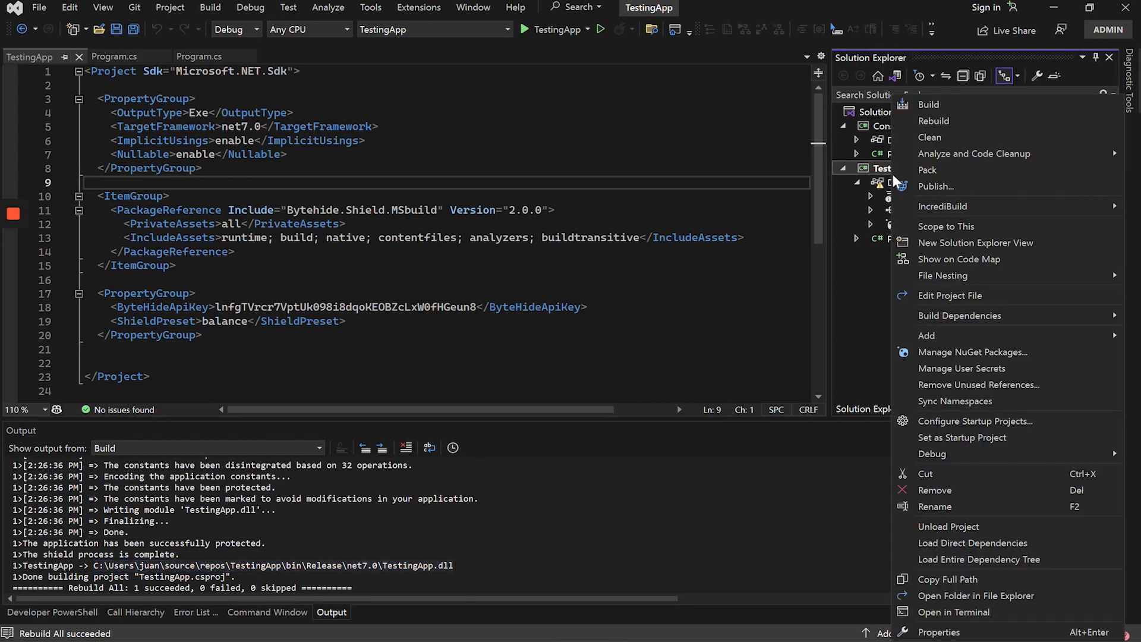
pyautogui.click(933, 121)
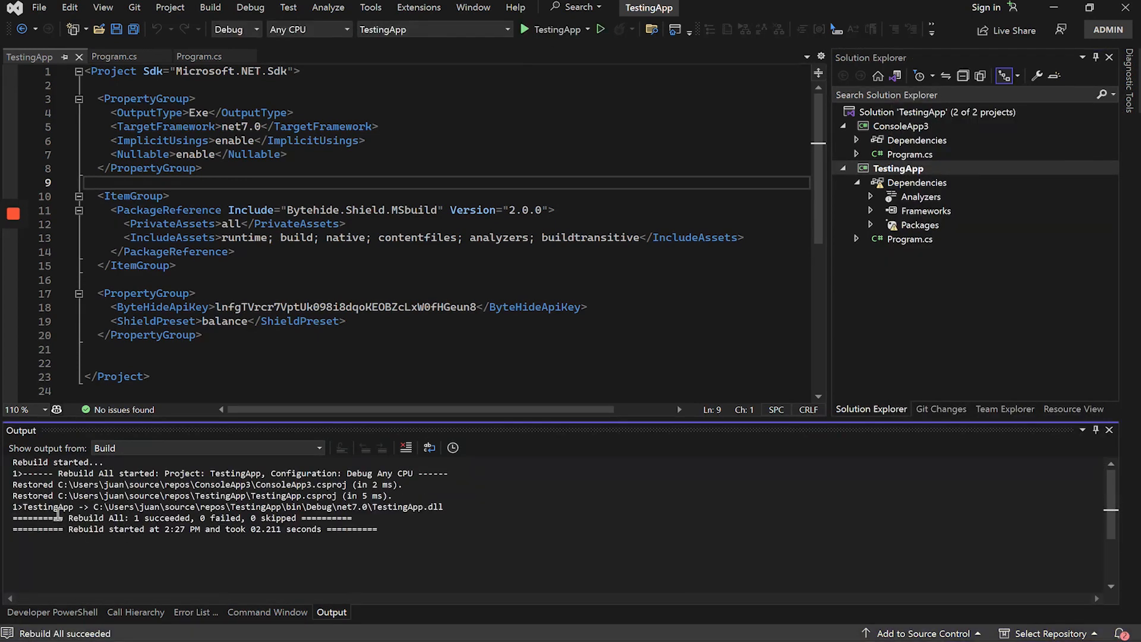
# - Add <ShieldForce>true</ShieldForce> and <ShieldEnabled>false</ShieldEnabled> to the project's PropertyGroup
pyautogui.write('<')
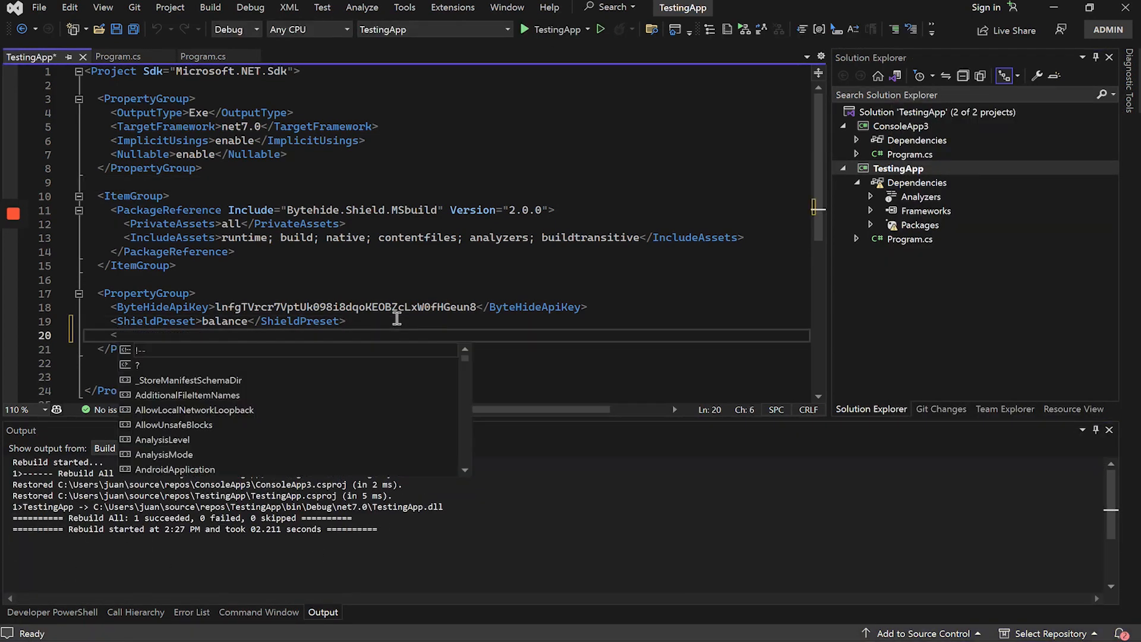
pyautogui.write('ShieldForce>true</ShieldForce>')
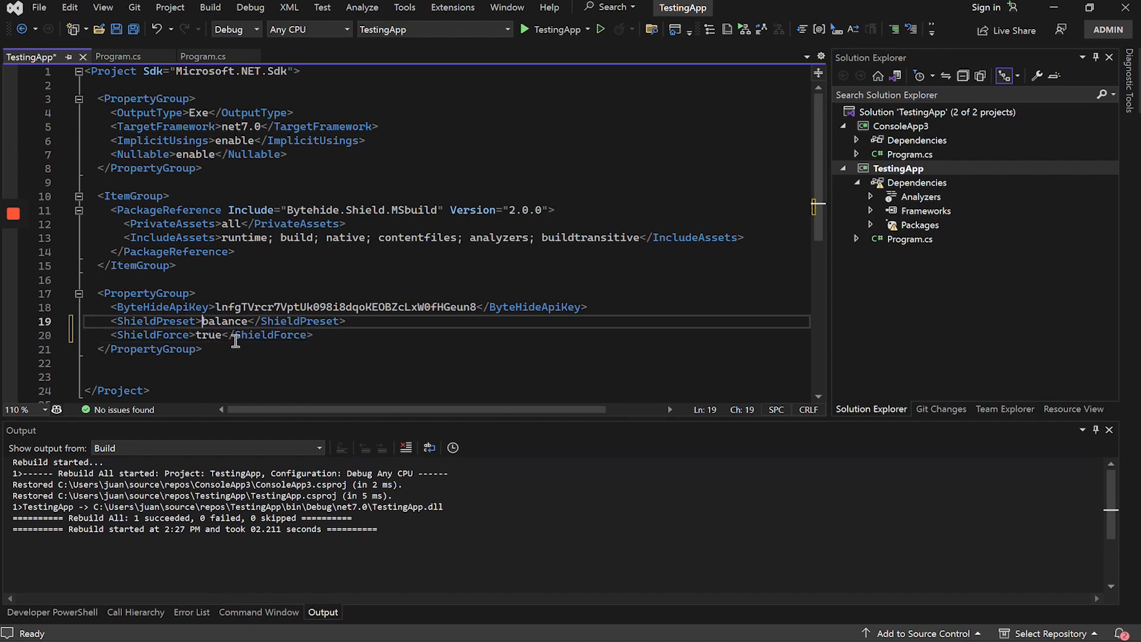
pyautogui.moveTo(322, 339)
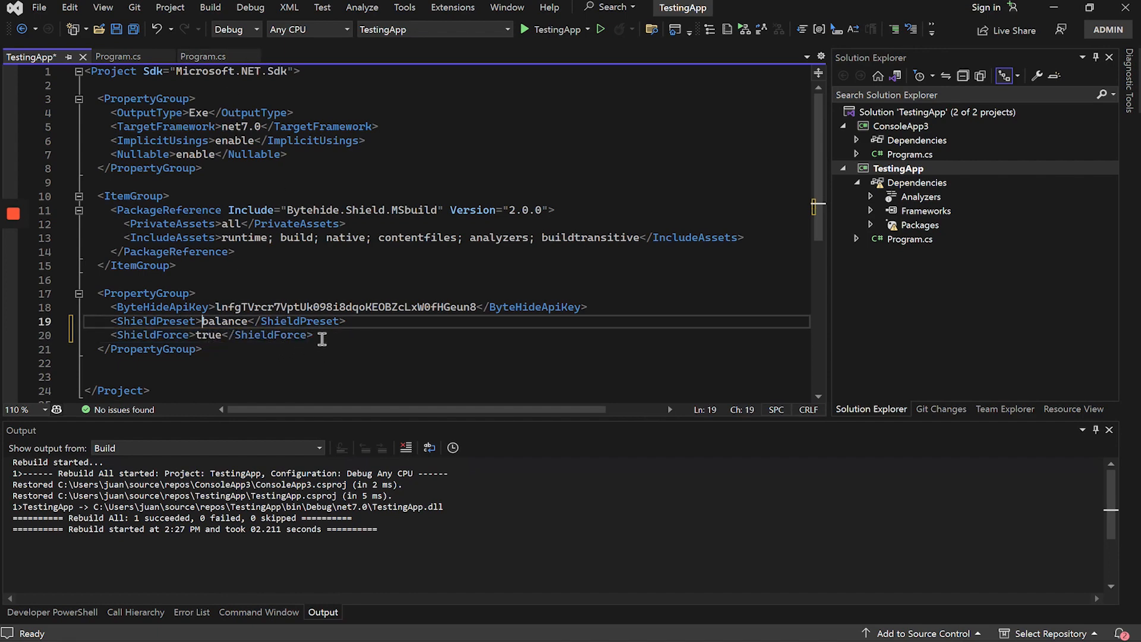
pyautogui.write('<')
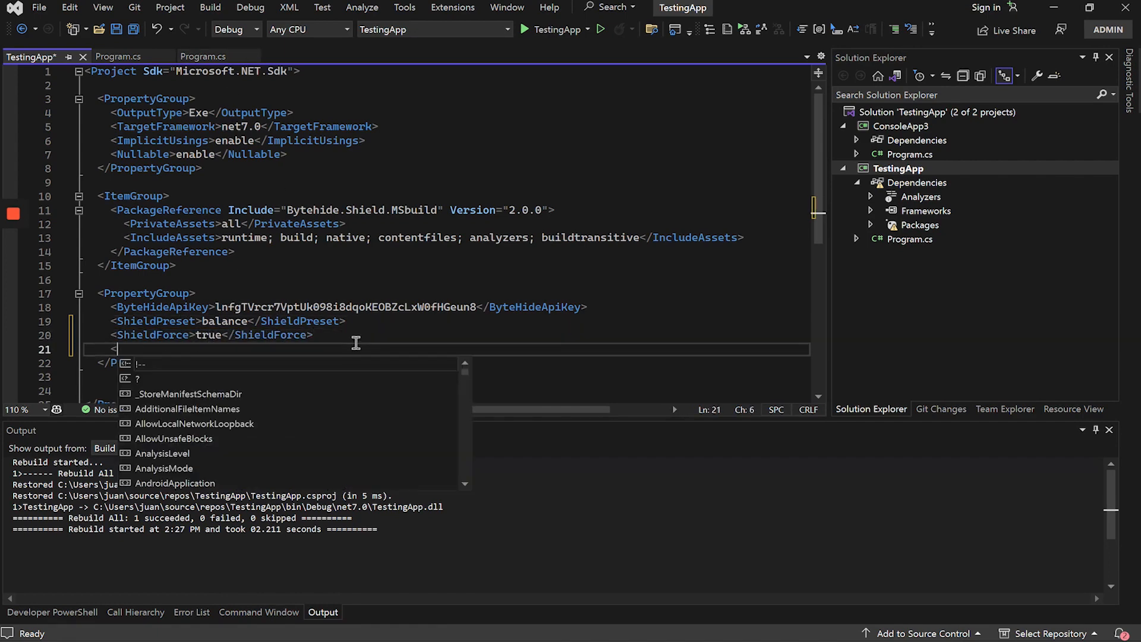
pyautogui.write('ShieldEnabled></ShieldEnabled>')
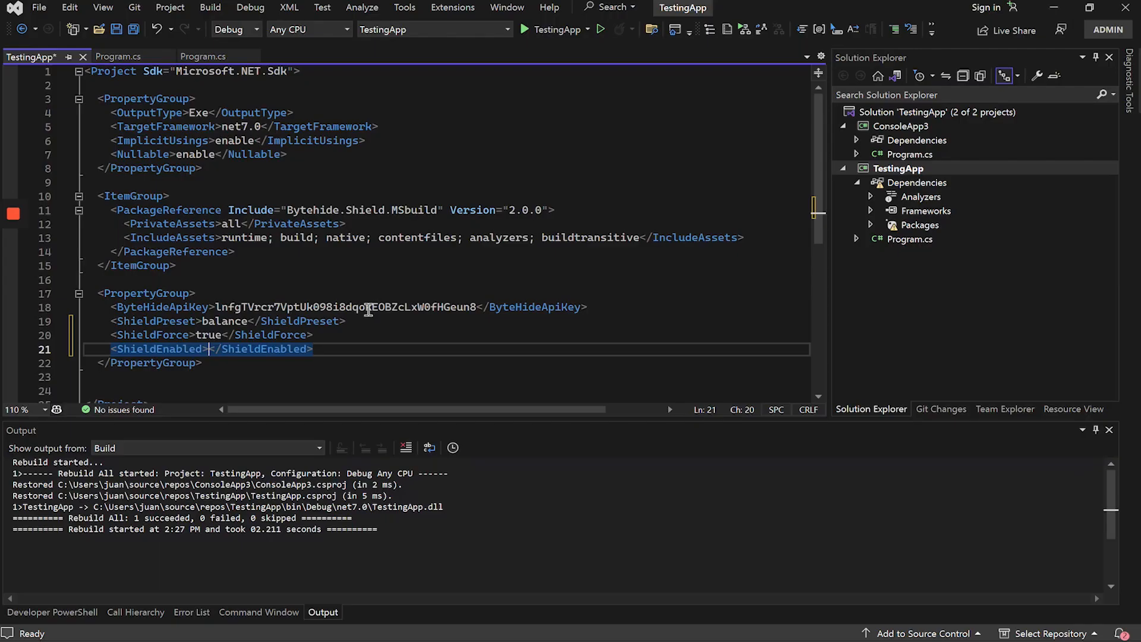
pyautogui.write('fal')
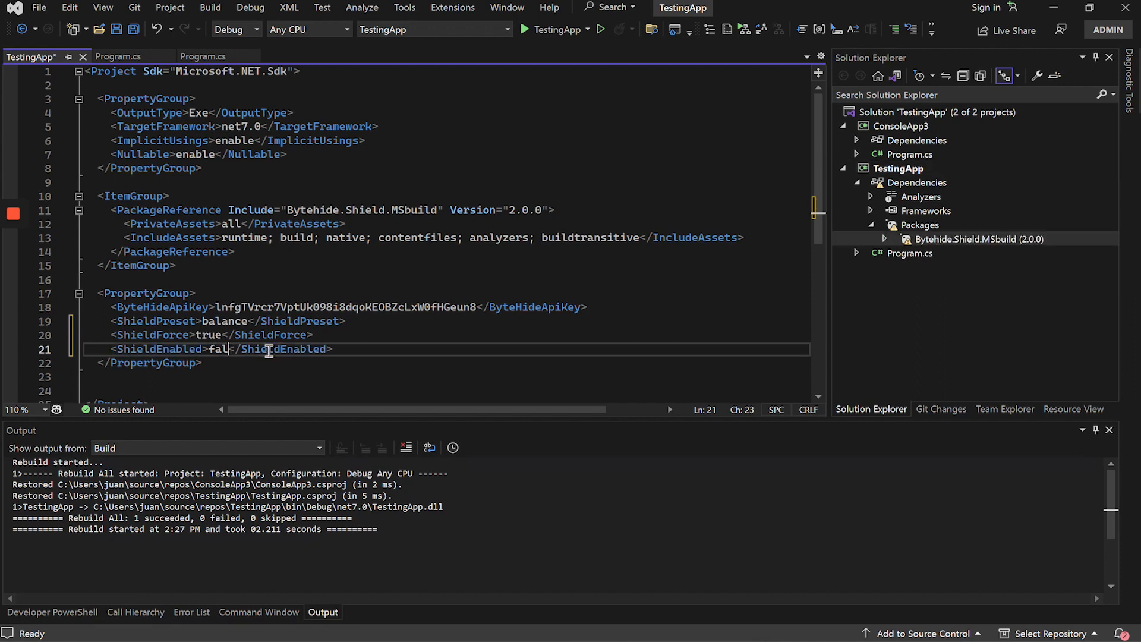
pyautogui.write('se')
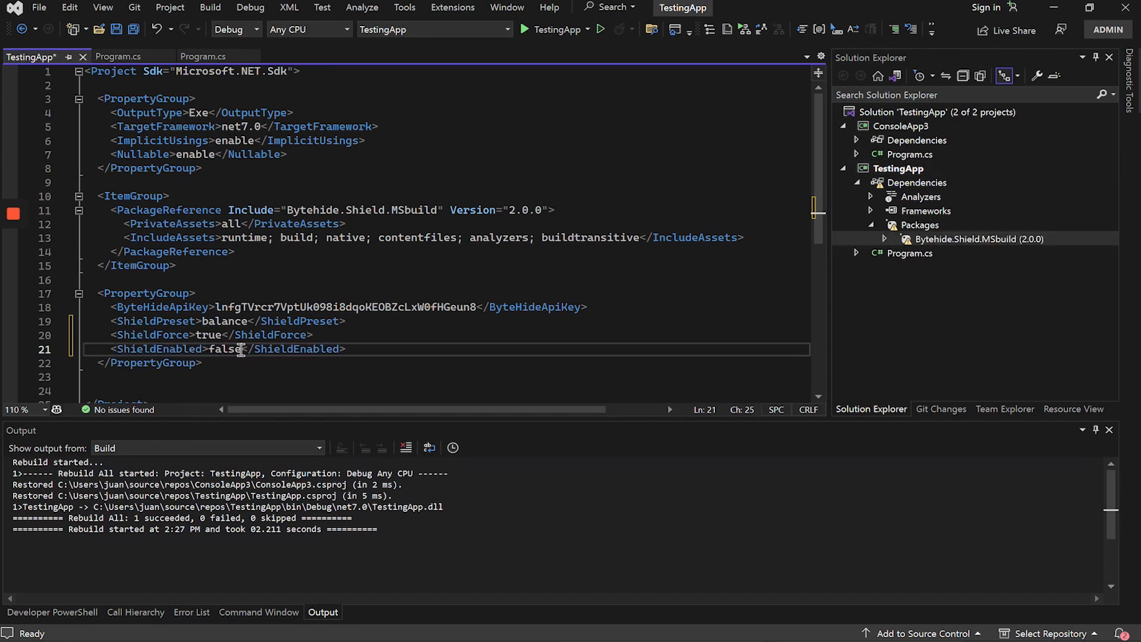
pyautogui.moveTo(269, 356)
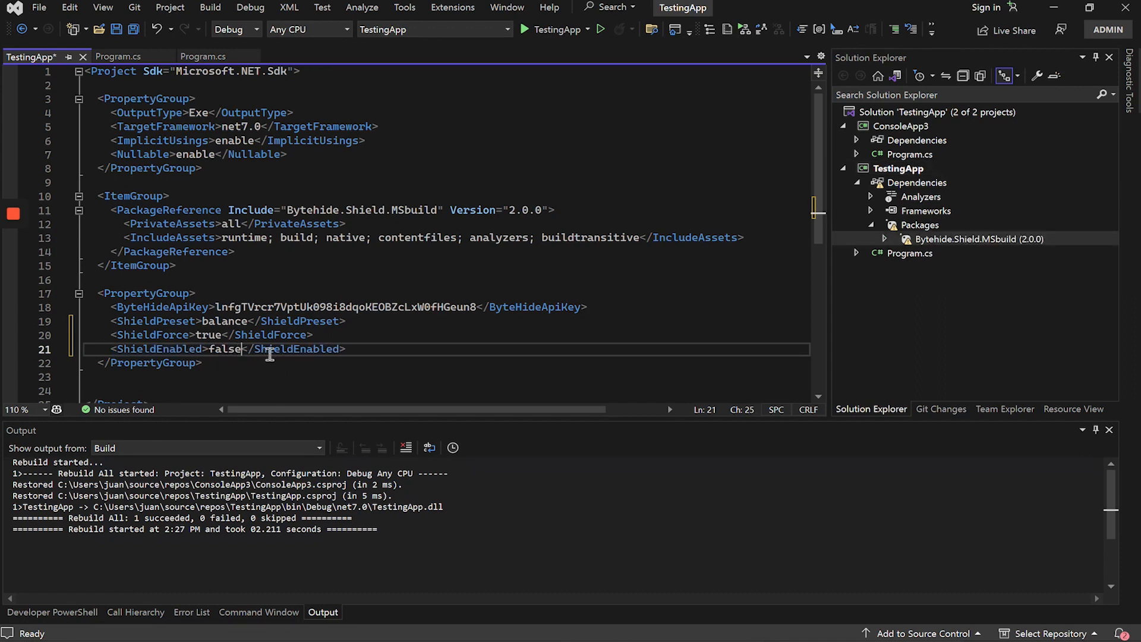
pyautogui.moveTo(602, 271)
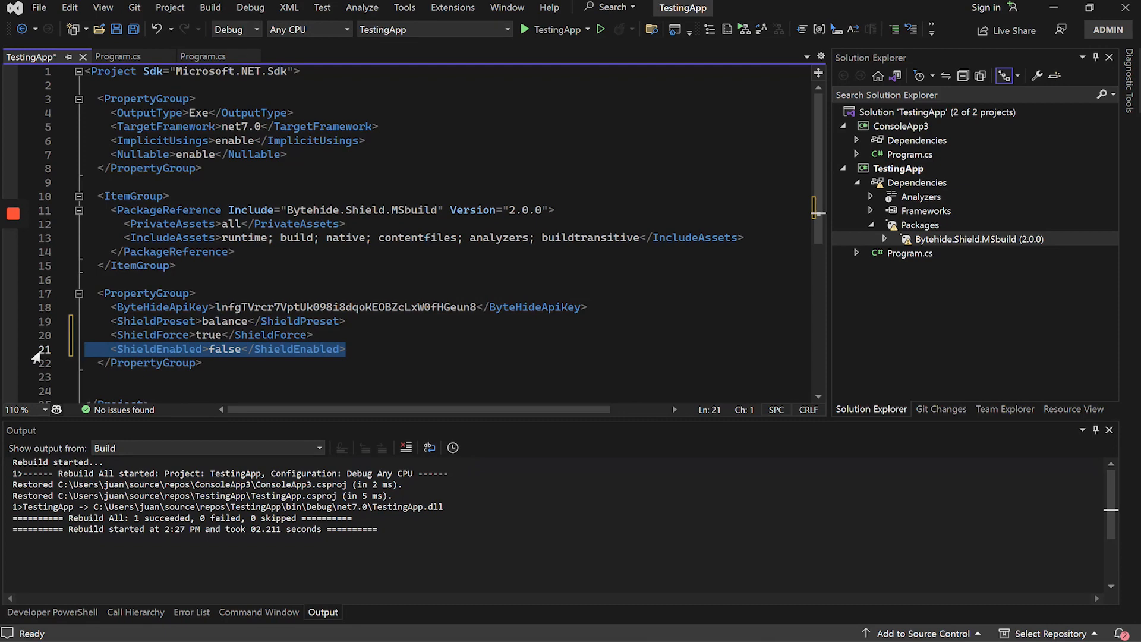
# - Remove the ShieldEnabled line and change ShieldPreset from balance to custom
pyautogui.press('Delete')
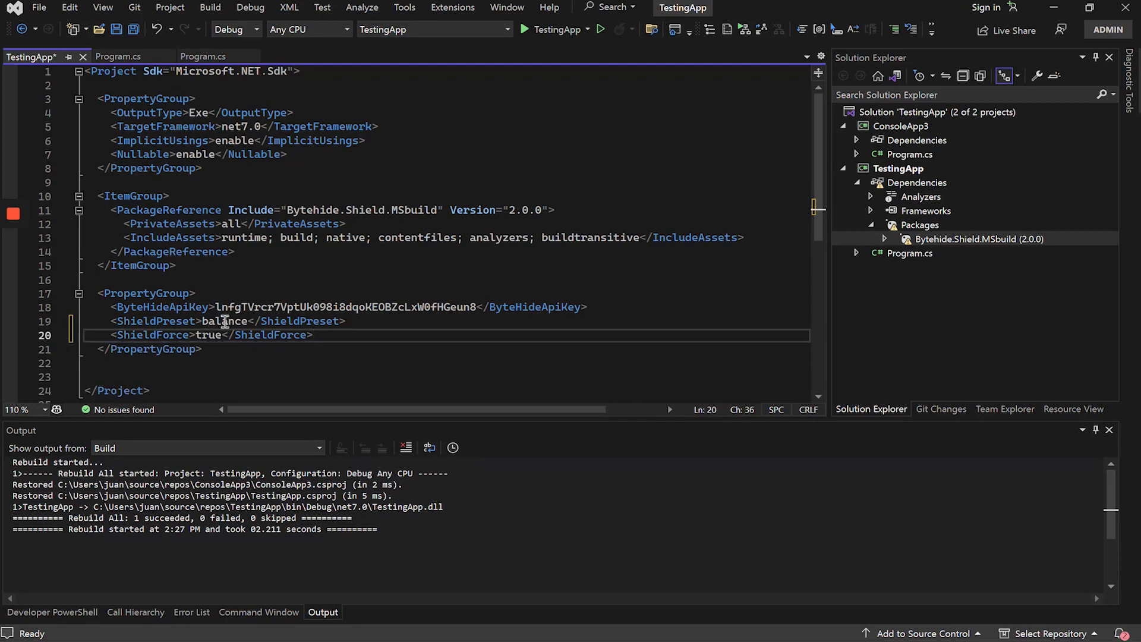
pyautogui.doubleClick(225, 321)
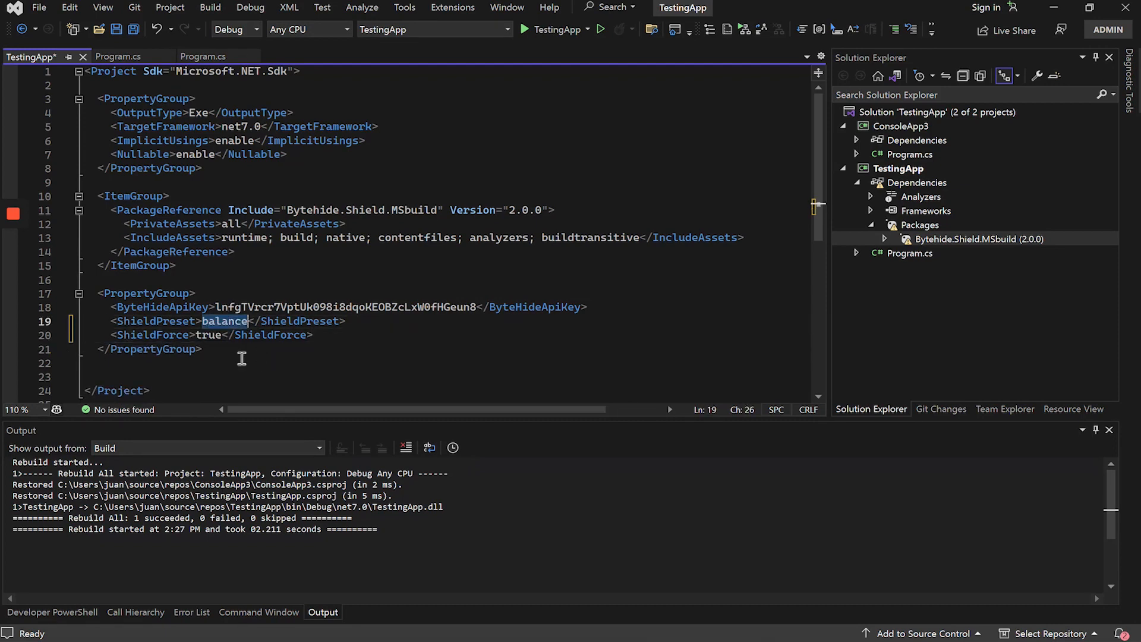
pyautogui.write('custom')
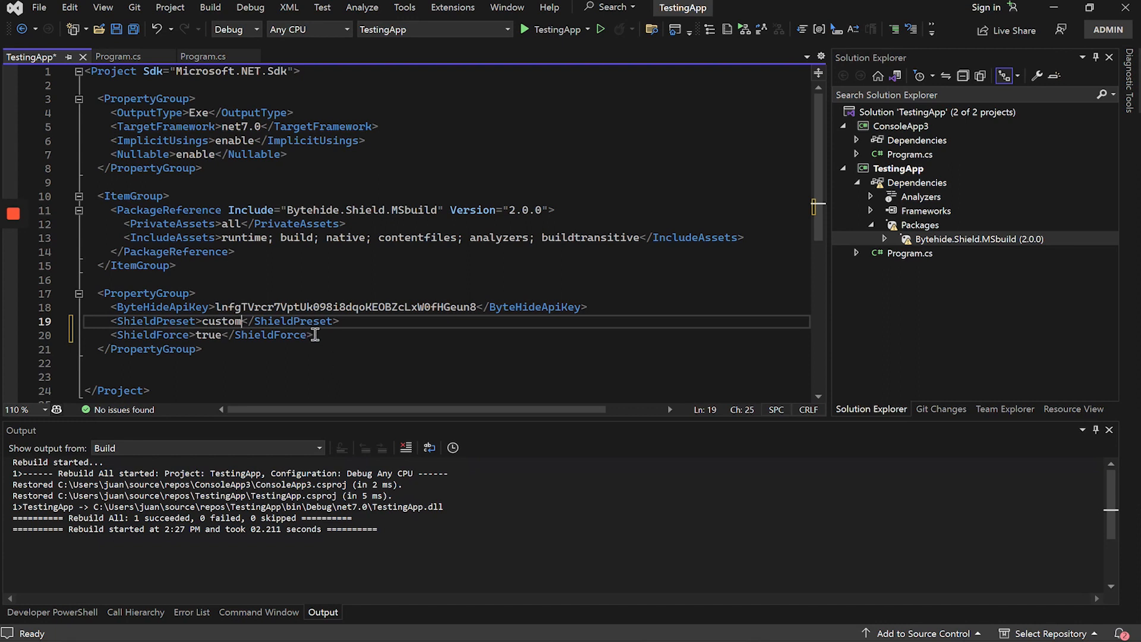
pyautogui.press('Enter')
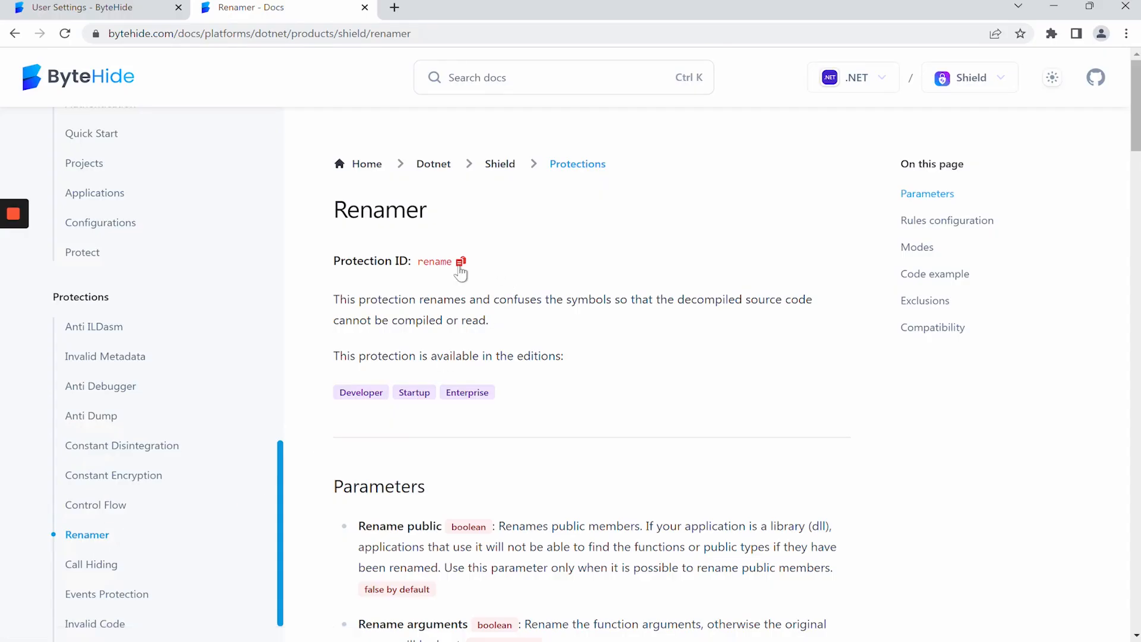
pyautogui.moveTo(1052, 8)
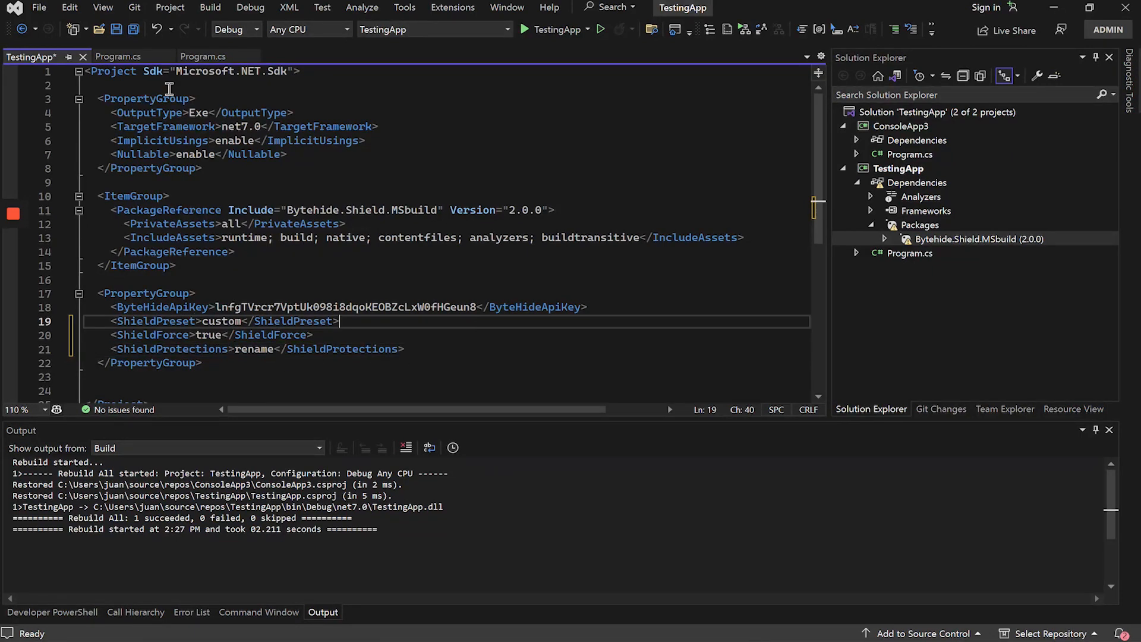
# - Rebuild TestingApp with the custom rename-only protection and confirm it was protected
pyautogui.click(898, 168)
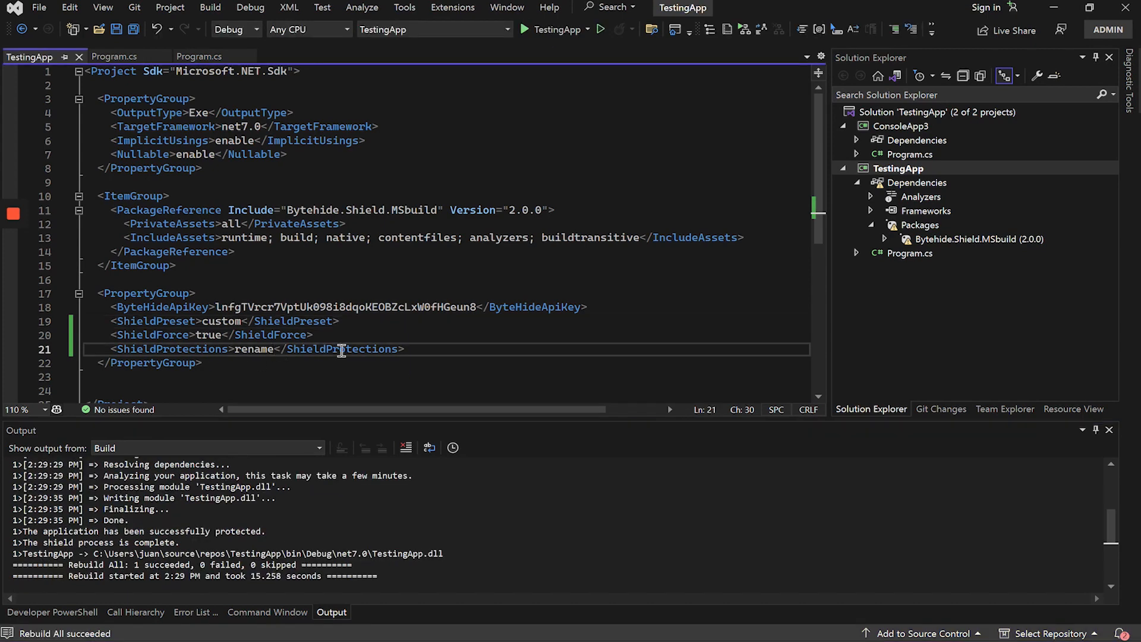
pyautogui.write(';')
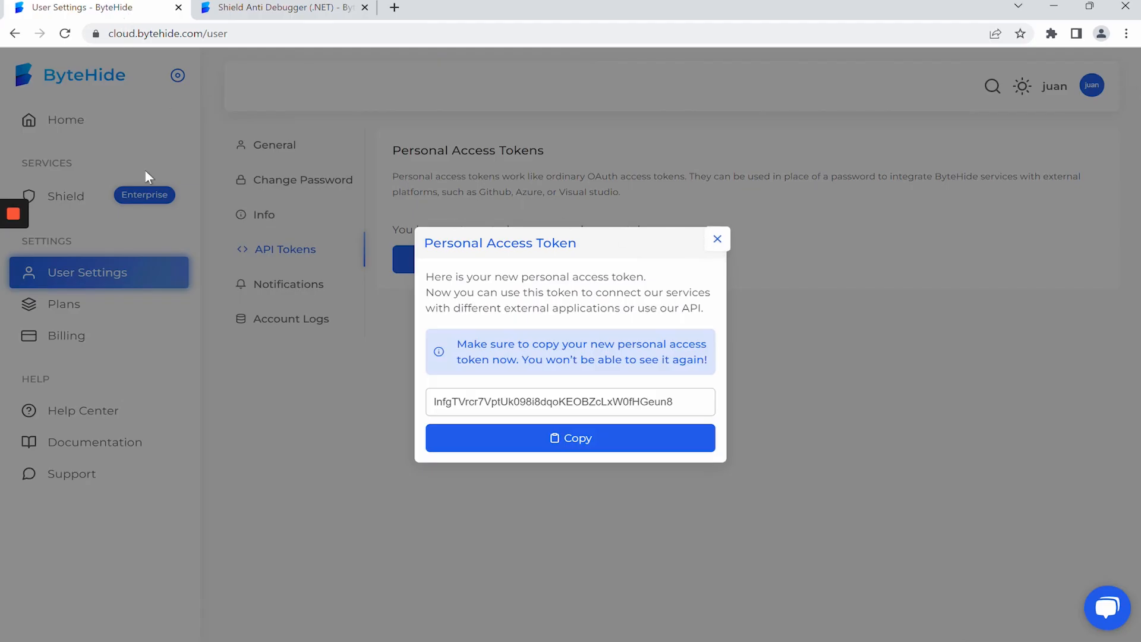
# - Show TestingApp's Shield project with its three protected TestingApp.dll builds listed
pyautogui.click(65, 196)
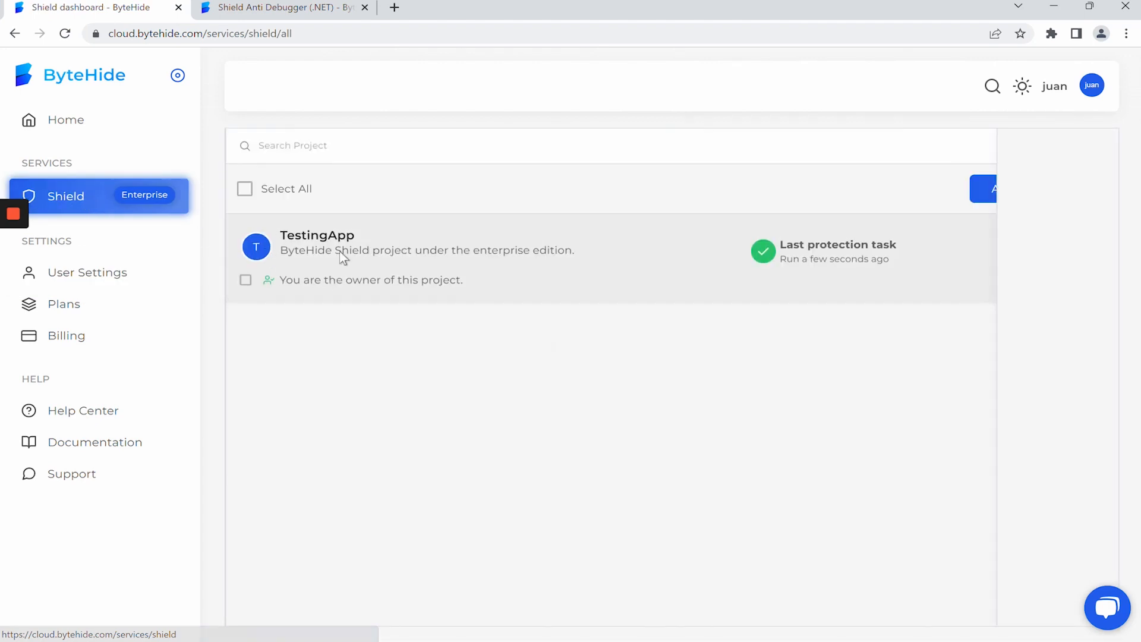
pyautogui.click(317, 236)
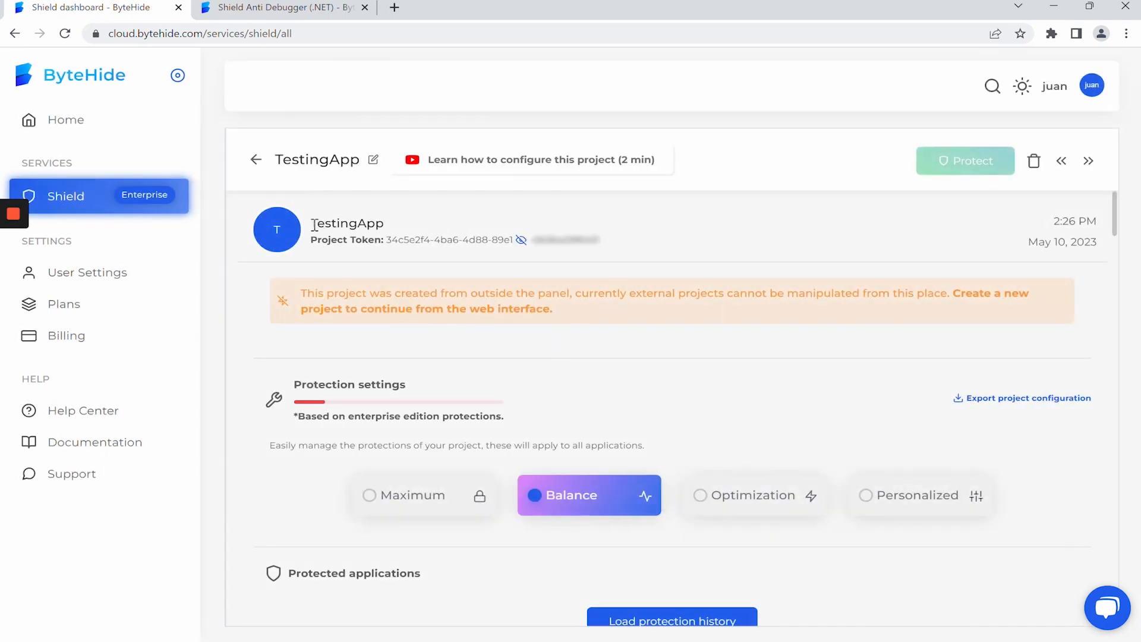
pyautogui.doubleClick(346, 223)
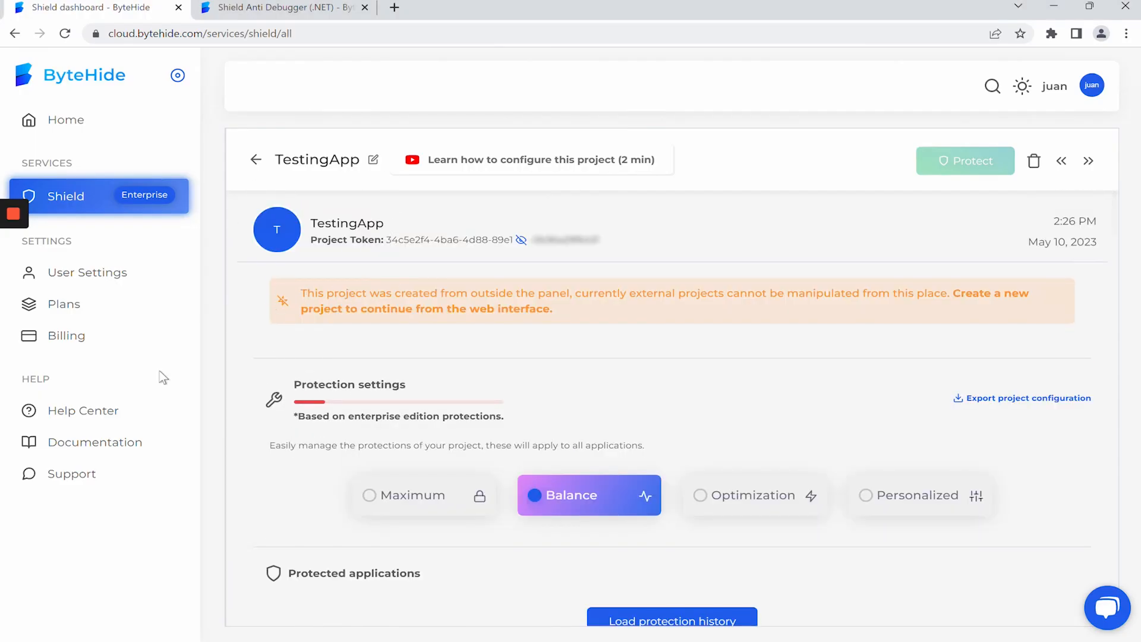
pyautogui.scroll(-3)
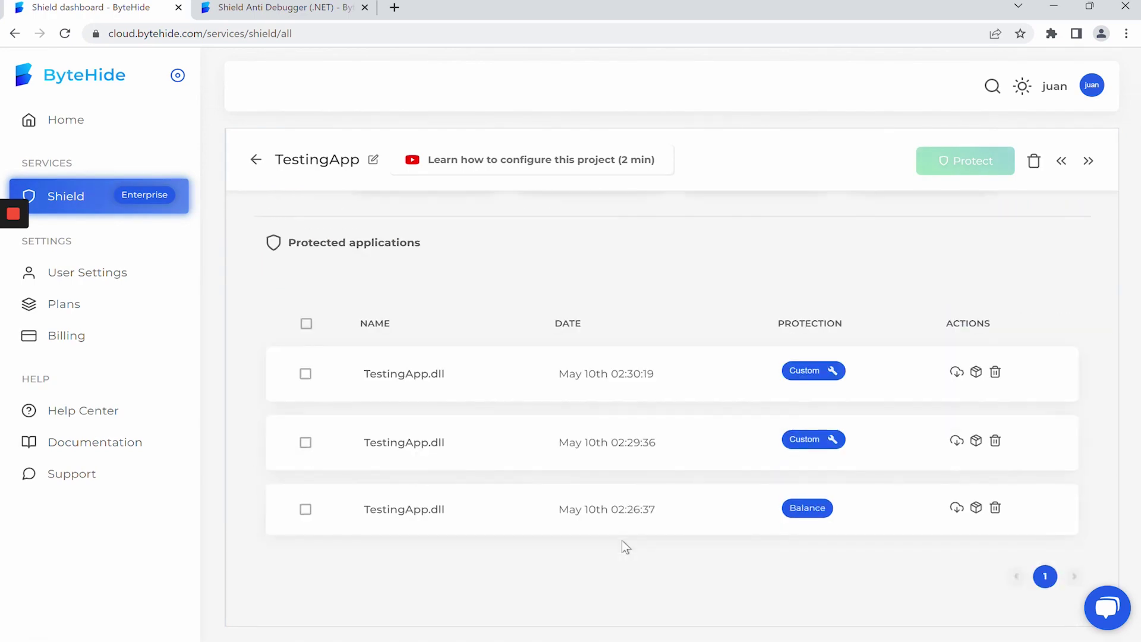
pyautogui.moveTo(812, 438)
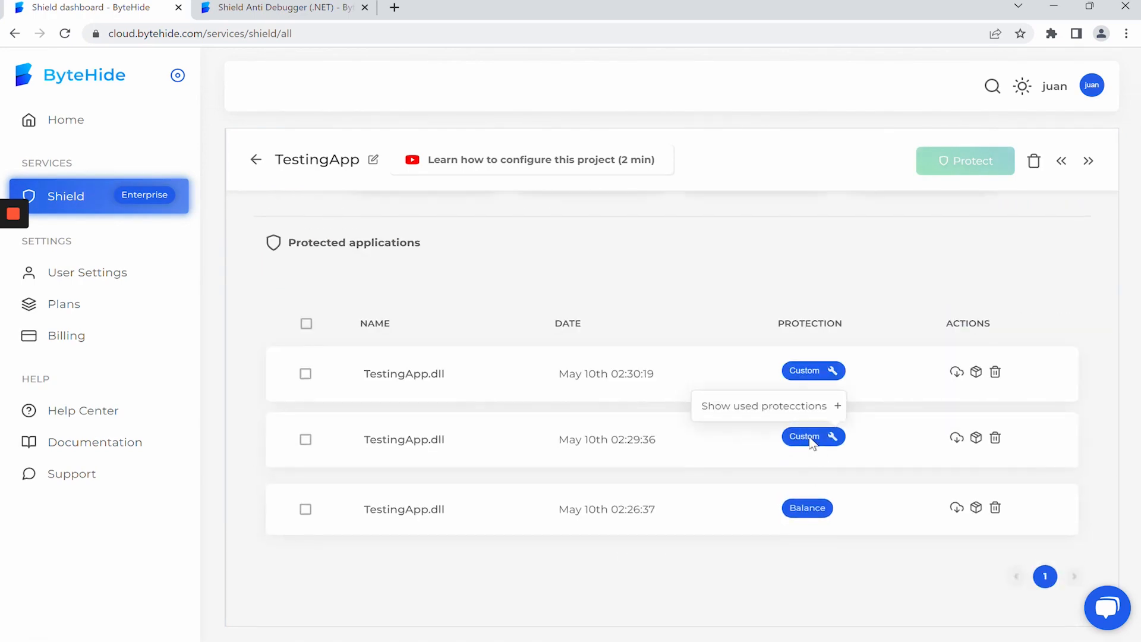